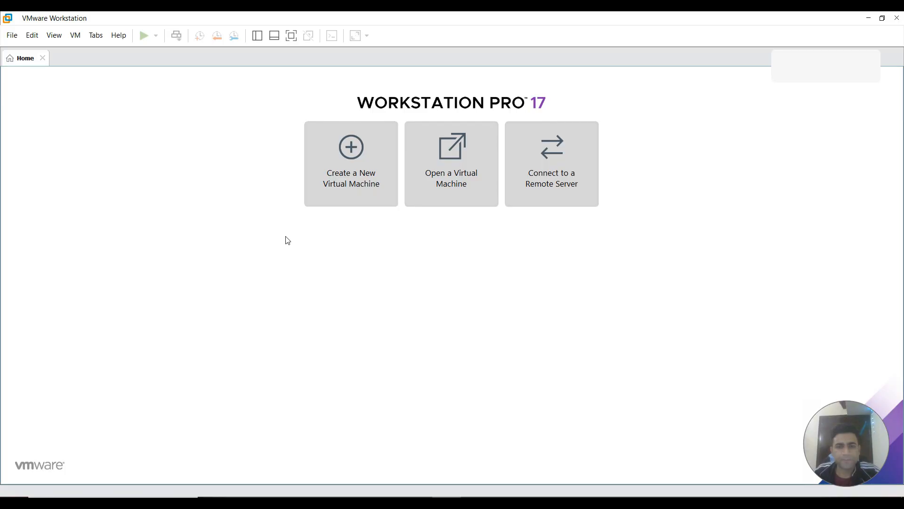
pyautogui.moveTo(242, 228)
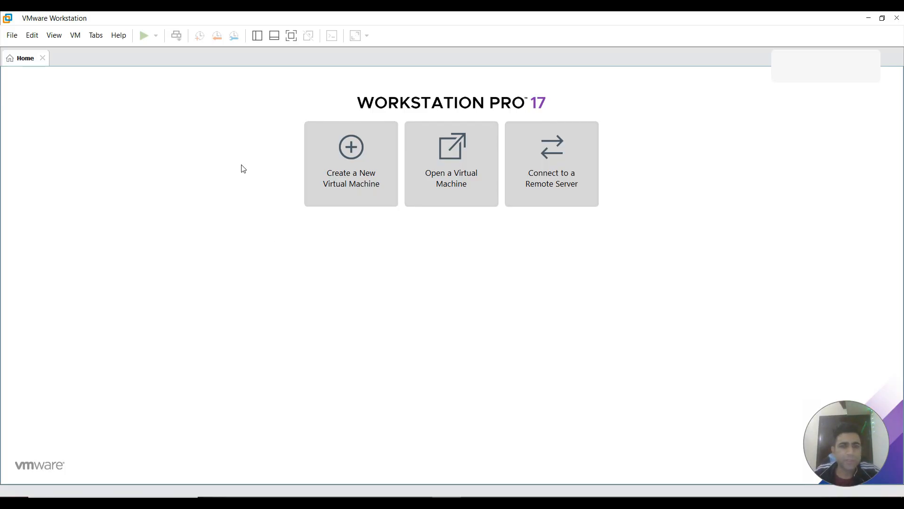
pyautogui.moveTo(384, 200)
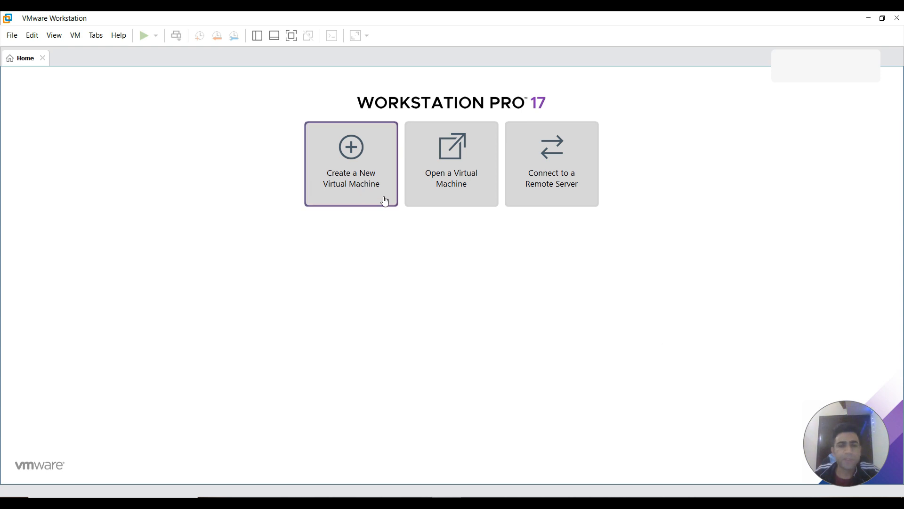
pyautogui.moveTo(451, 163)
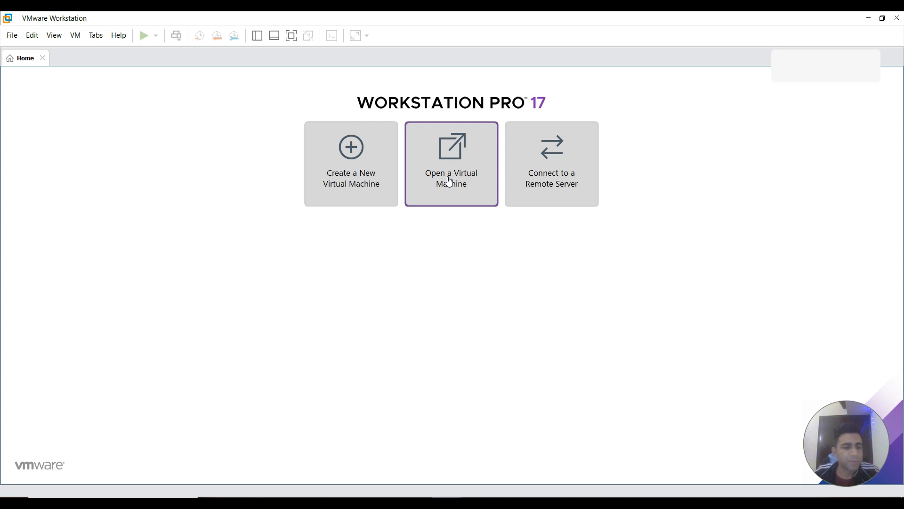
# Browse to and select the gateway OVA package for import
pyautogui.click(452, 164)
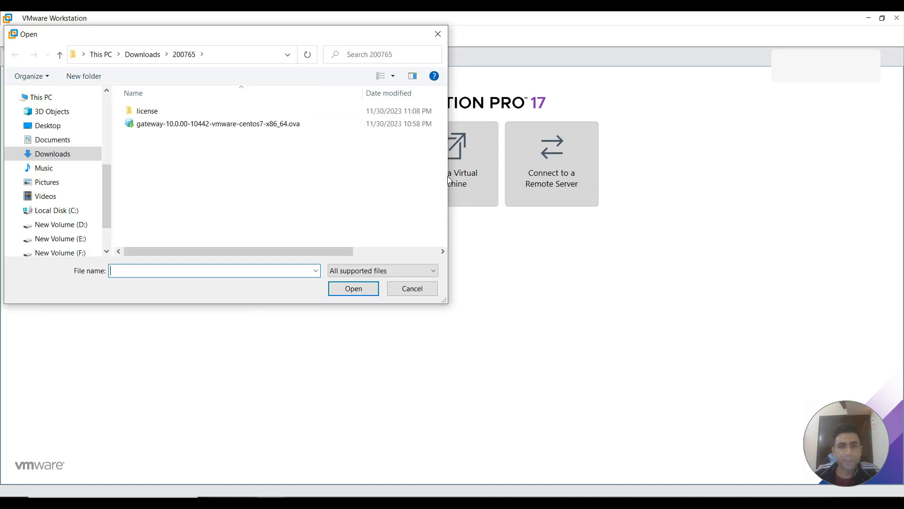
pyautogui.click(218, 123)
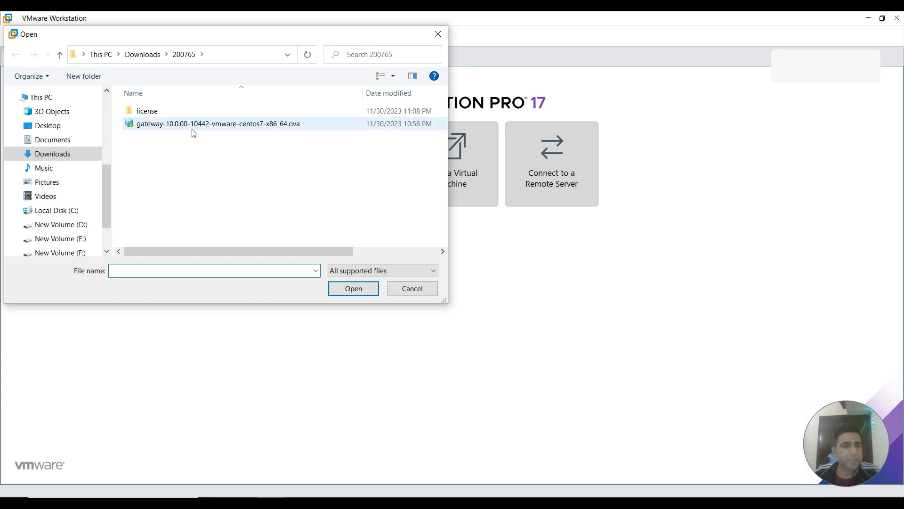
pyautogui.moveTo(224, 131)
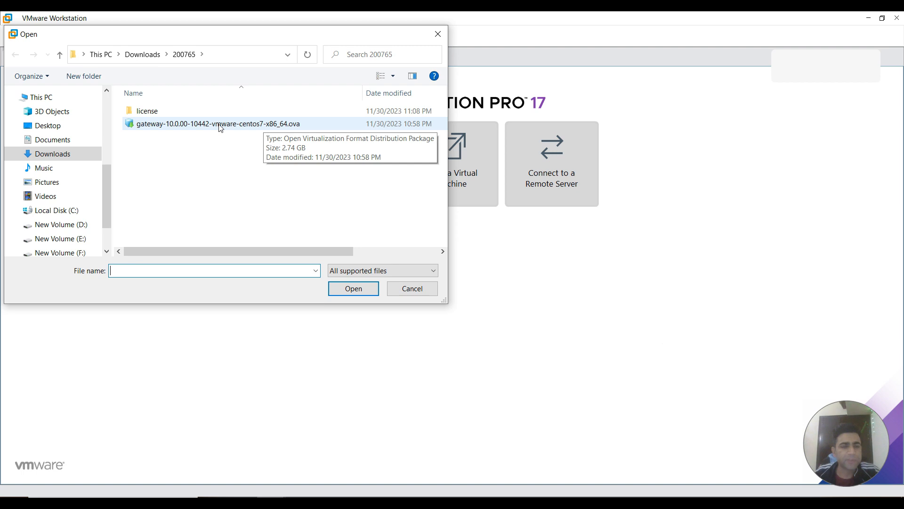
pyautogui.doubleClick(218, 123)
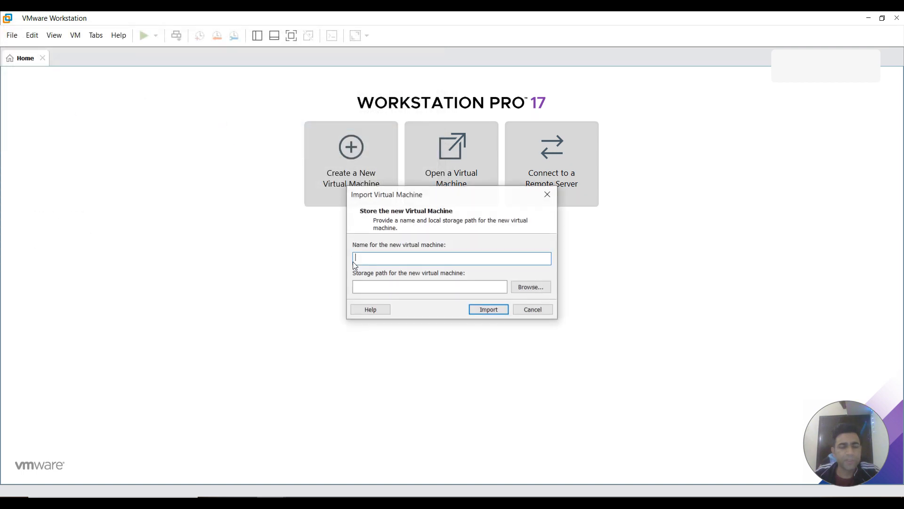
# Name the new VM fegateway11.voonair.ca stored in F:\Virtual Machines Voonair
pyautogui.write('fe')
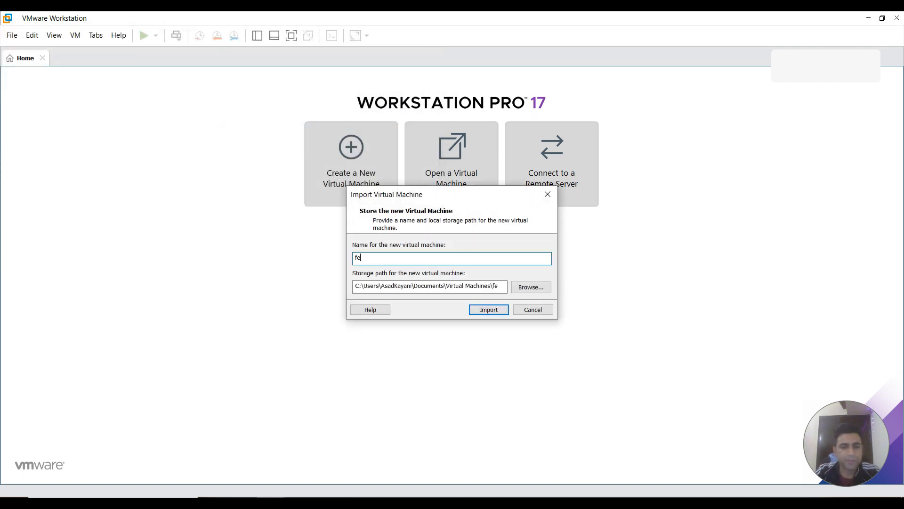
pyautogui.write('gateway11')
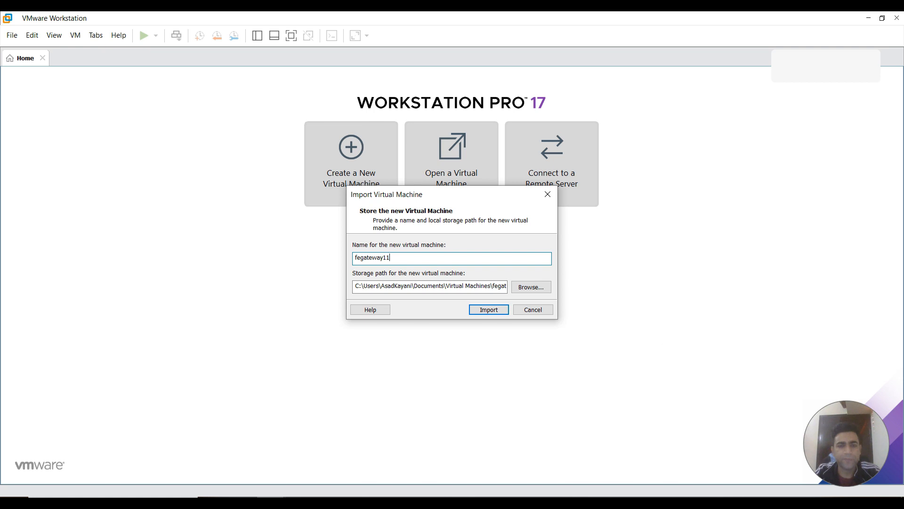
pyautogui.write('.voonair.ca')
pyautogui.click(430, 285)
pyautogui.write('F:\\Virtual Machines Voonair')
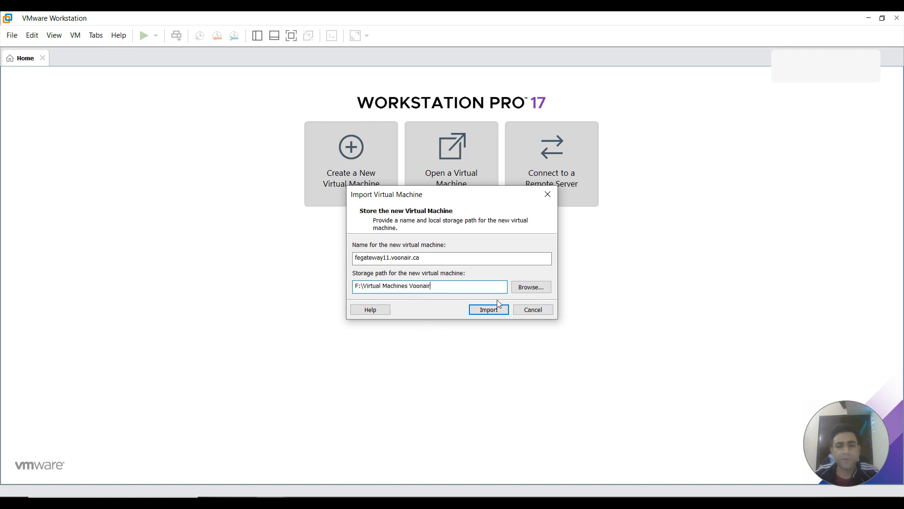
# Import the fegateway11.voonair.ca VM and view its network adapter hardware settings
pyautogui.click(488, 309)
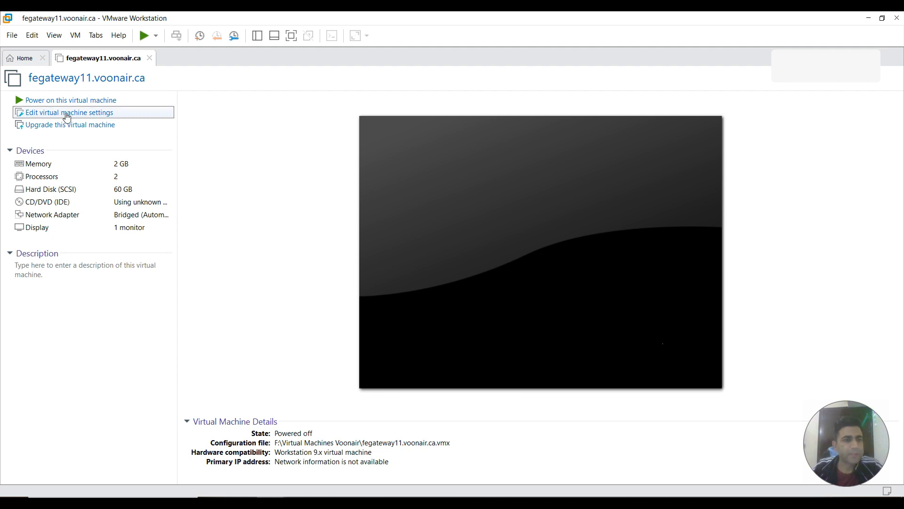
pyautogui.moveTo(282, 243)
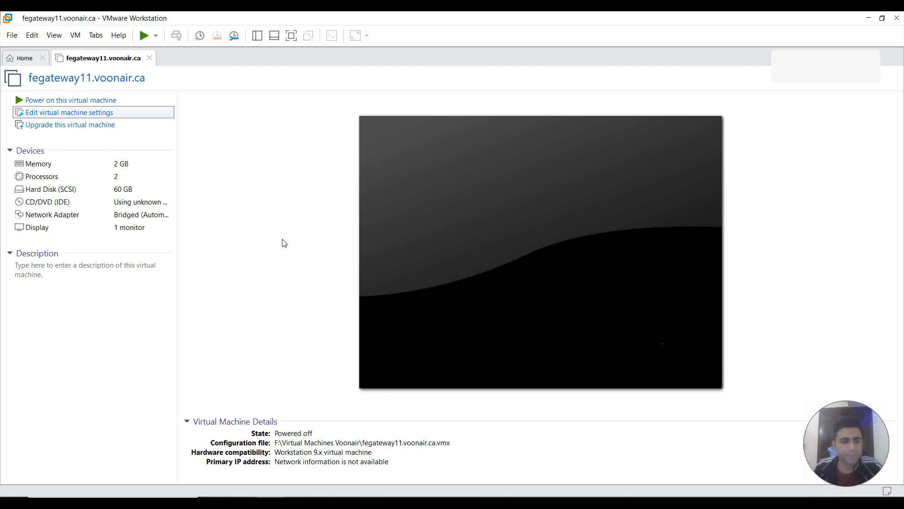
pyautogui.click(70, 112)
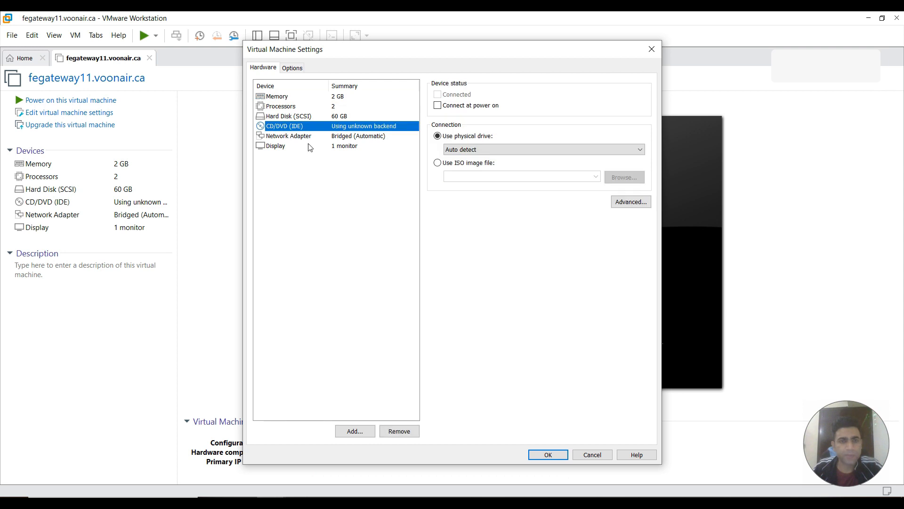
pyautogui.click(289, 136)
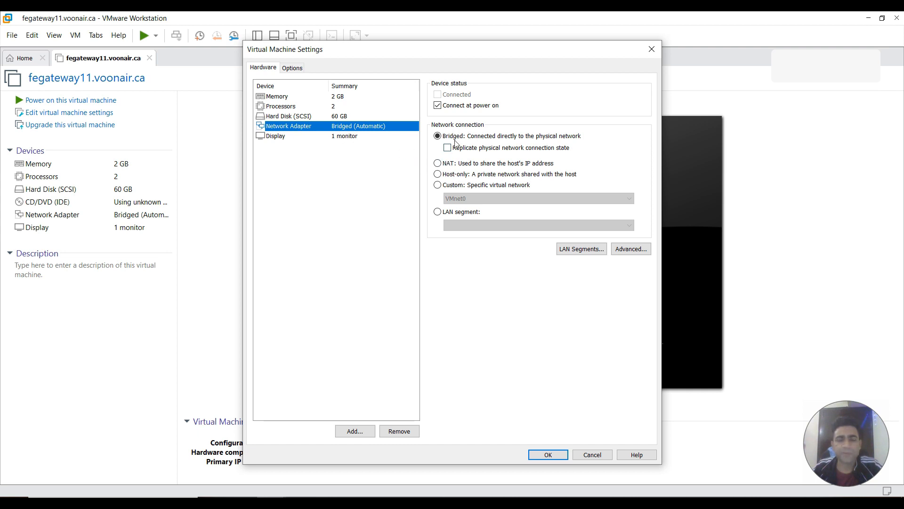
# Switch the VM's network adapter from Bridged to NAT and confirm
pyautogui.click(438, 163)
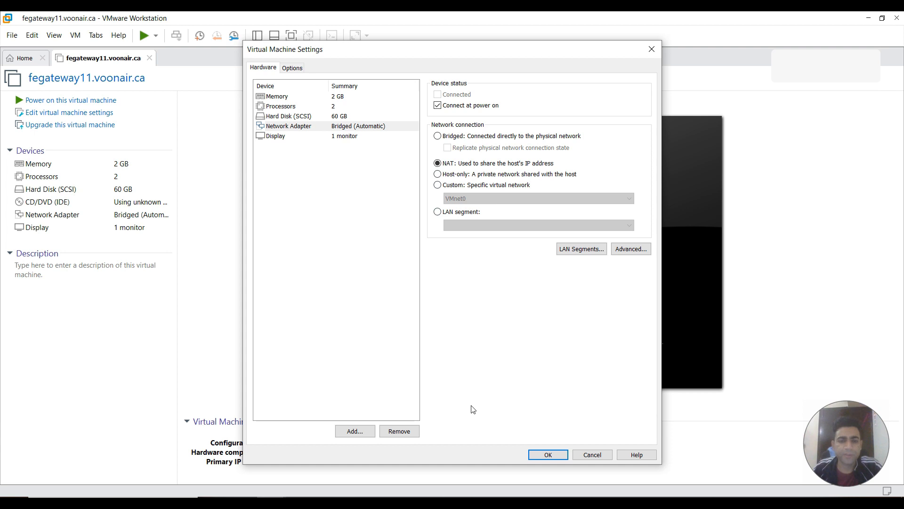
pyautogui.click(546, 454)
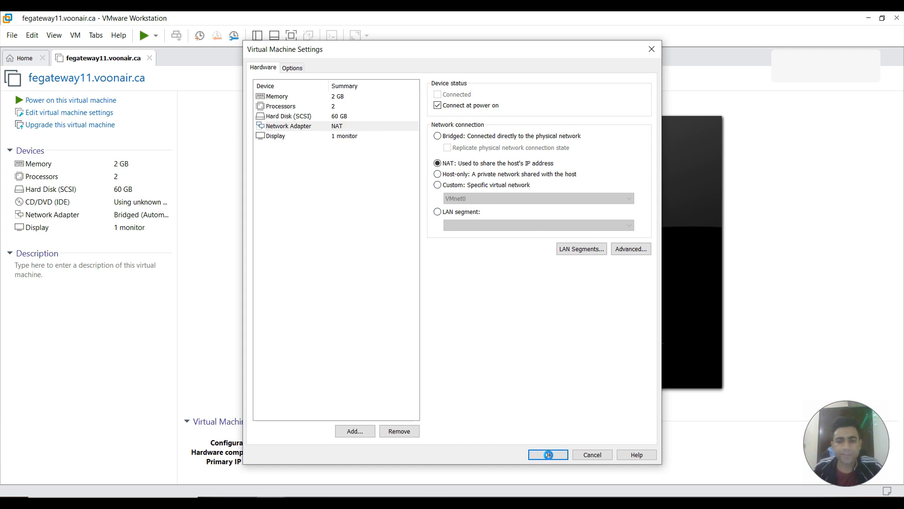
pyautogui.click(547, 454)
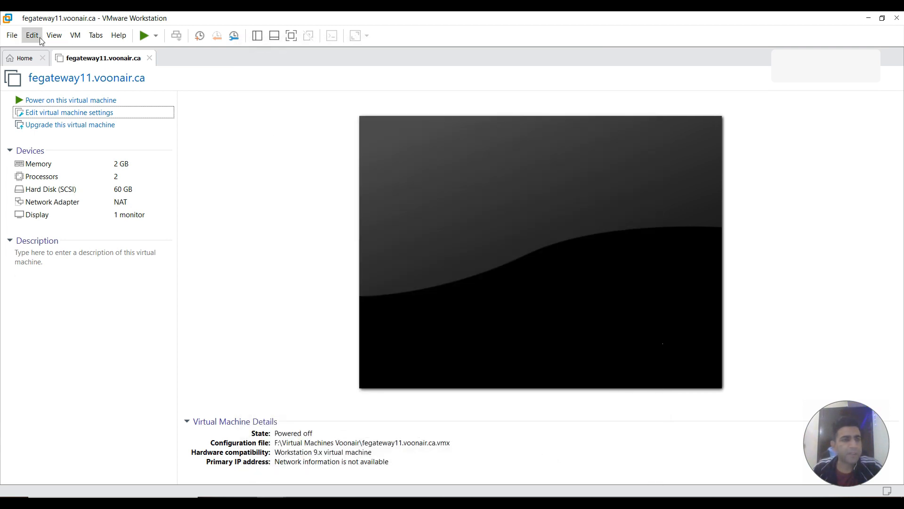
pyautogui.click(32, 35)
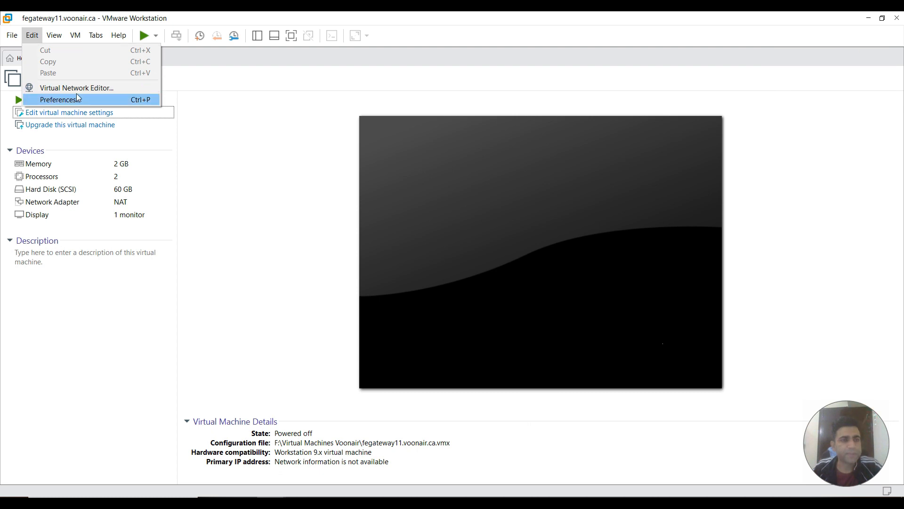
pyautogui.click(76, 88)
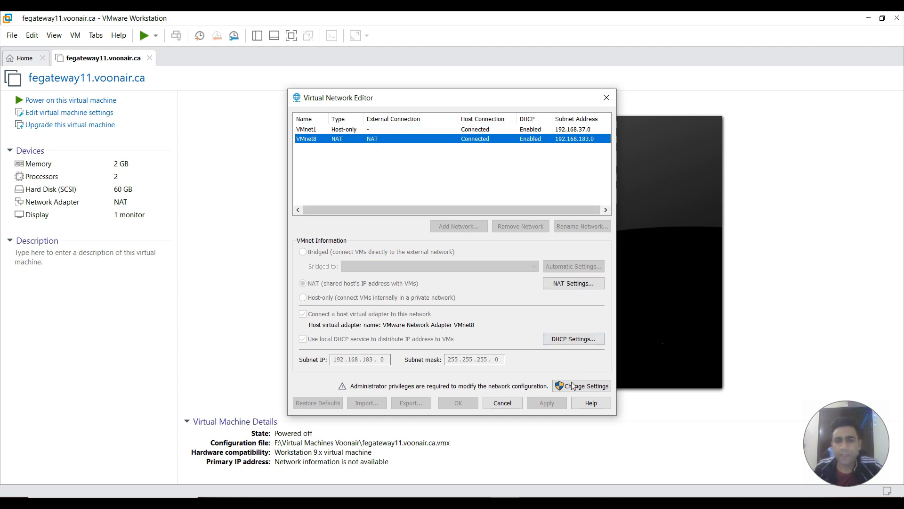
pyautogui.click(572, 338)
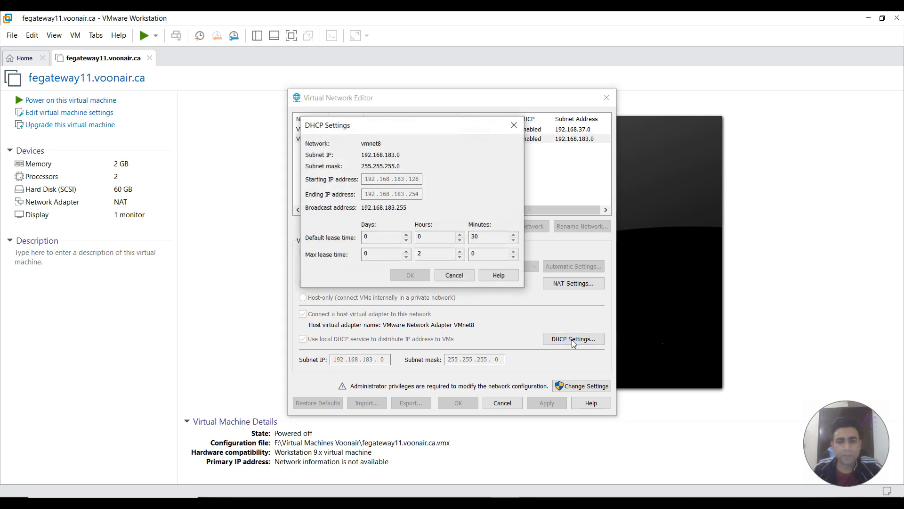
pyautogui.click(454, 274)
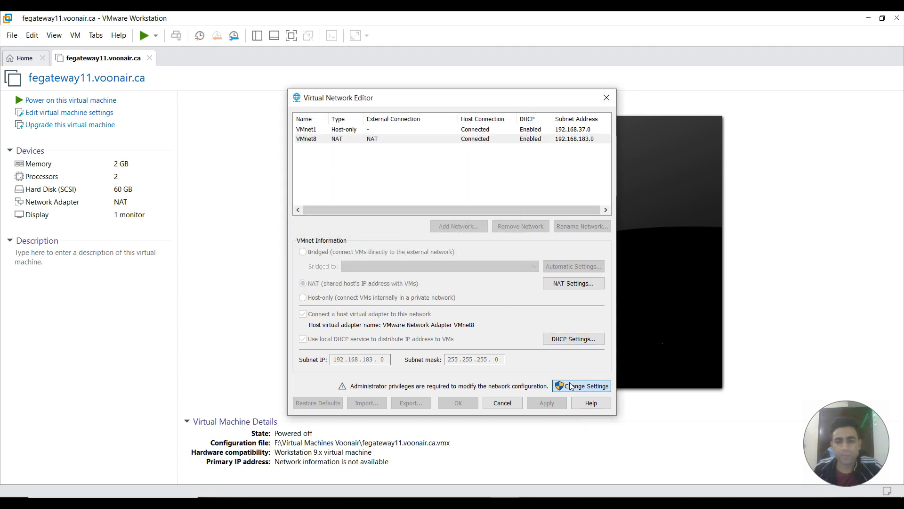
pyautogui.click(581, 385)
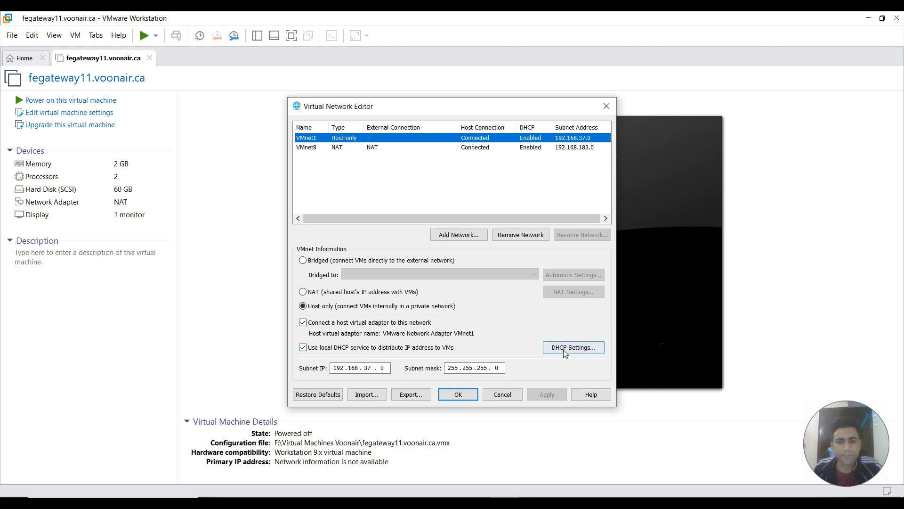
pyautogui.click(573, 346)
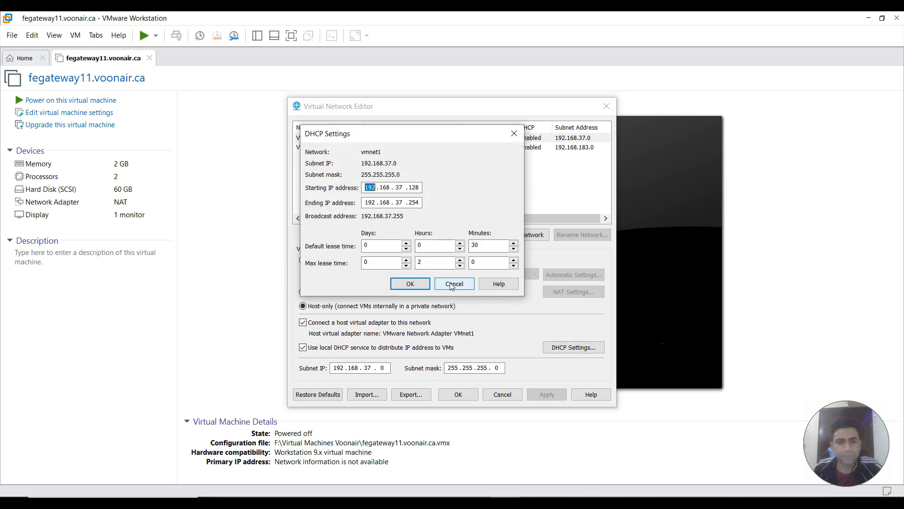
pyautogui.click(454, 284)
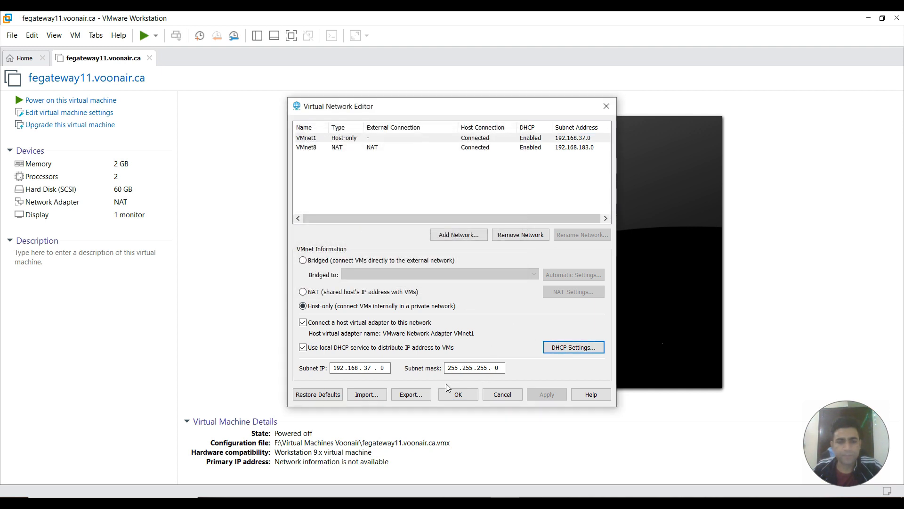
pyautogui.click(307, 147)
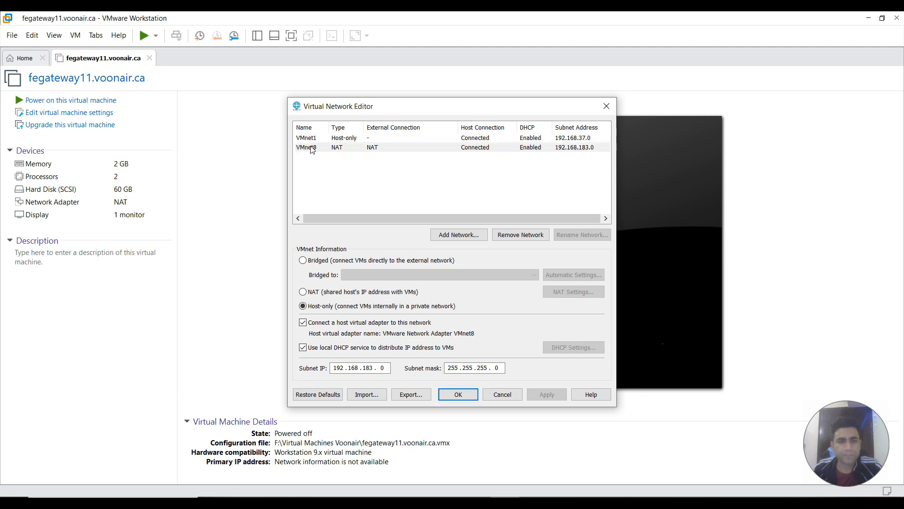
pyautogui.click(309, 147)
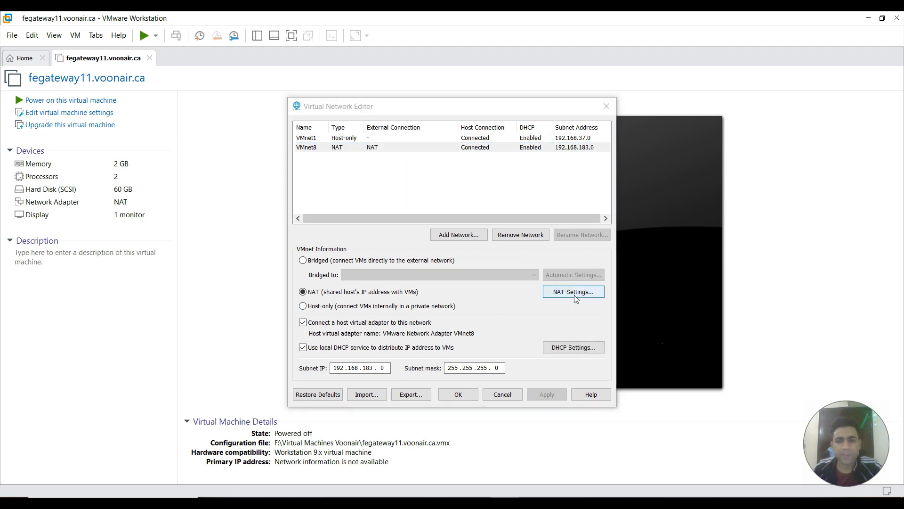
pyautogui.click(572, 291)
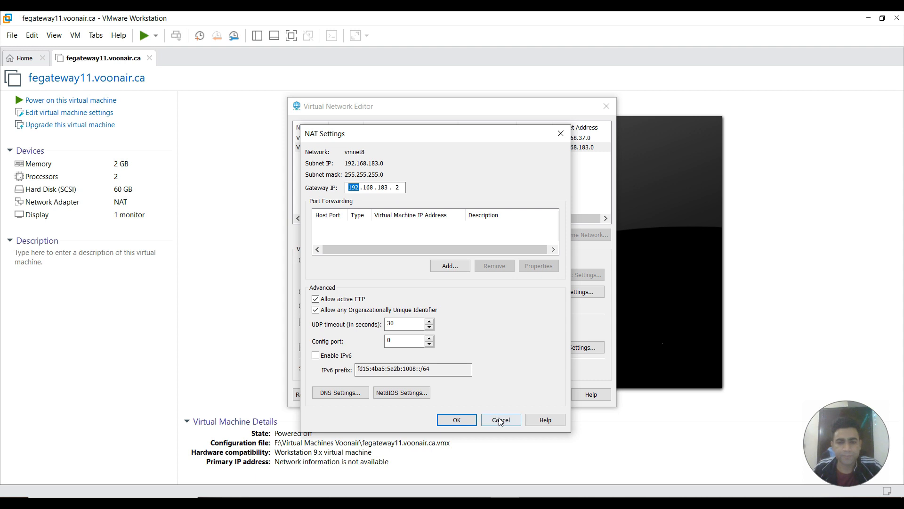
pyautogui.click(500, 419)
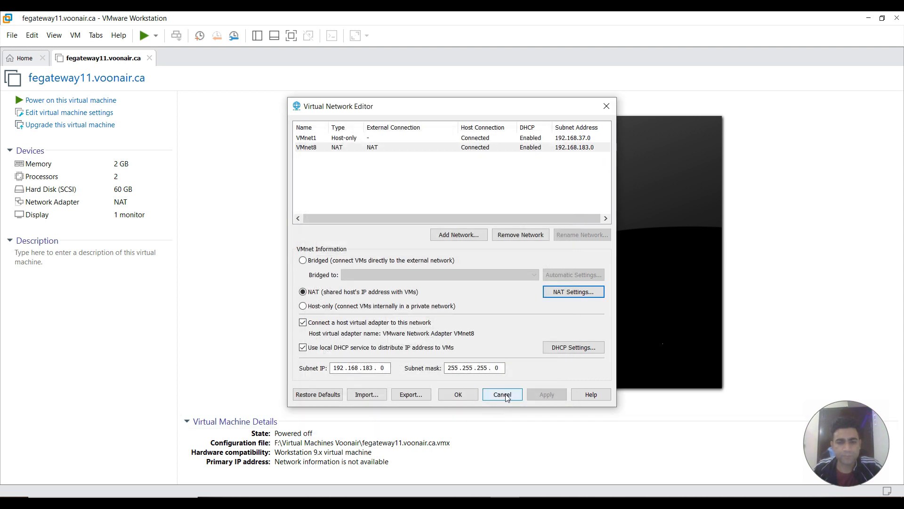
pyautogui.click(501, 393)
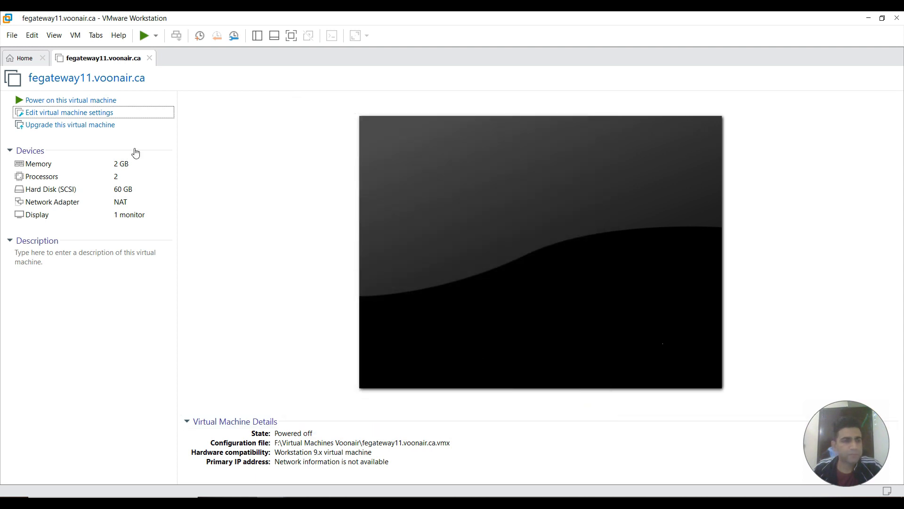
pyautogui.moveTo(68, 100)
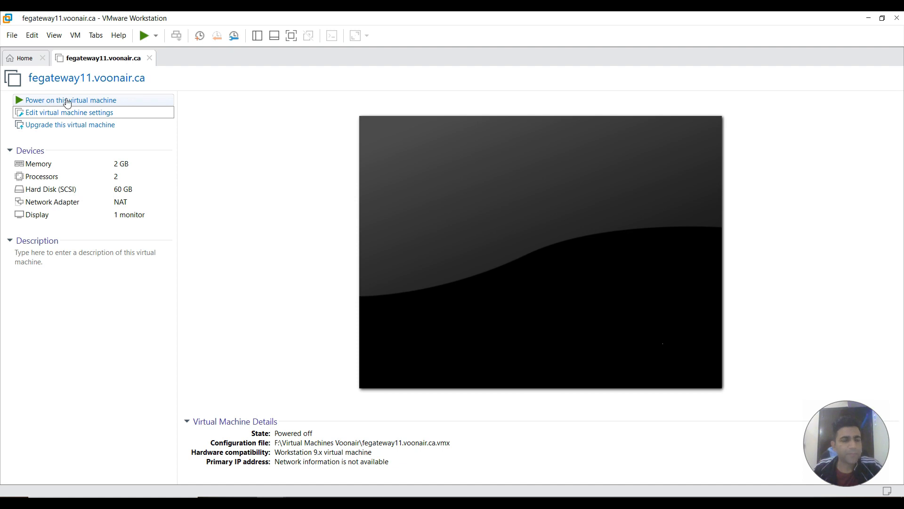
# Power on the fegateway11.voonair.ca virtual machine
pyautogui.click(71, 100)
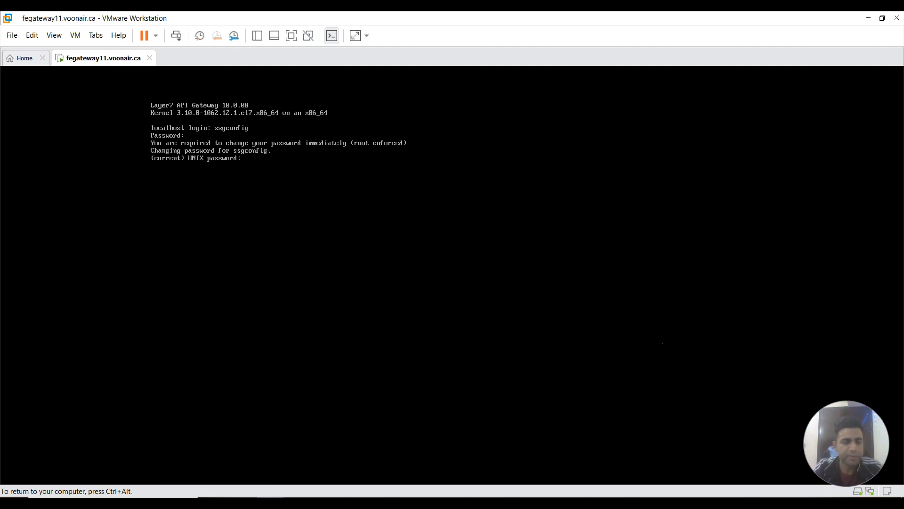
# Submit the ssgconfig password change to reach the Layer7 configuration menu
pyautogui.press('Enter')
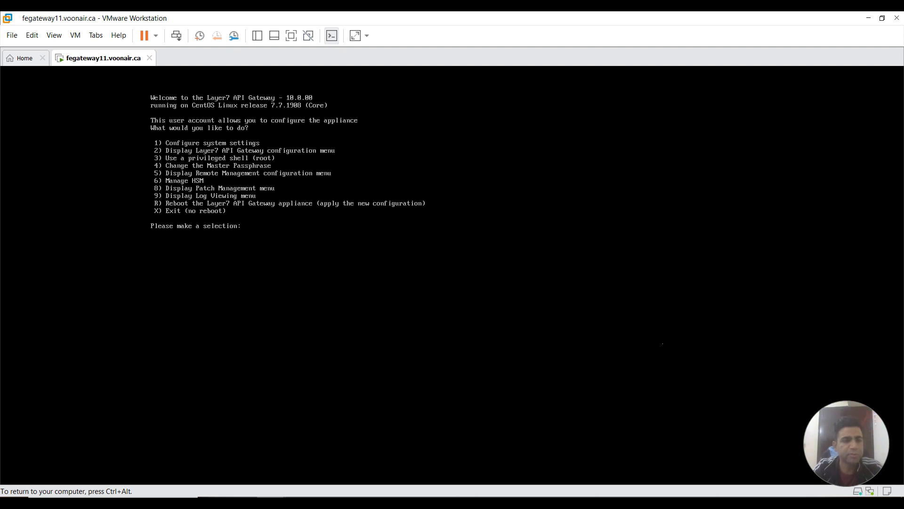
# From a root shell, run ifconfig showing ssg_eth0 at 192.168.183.168, then exit
pyautogui.write('3')
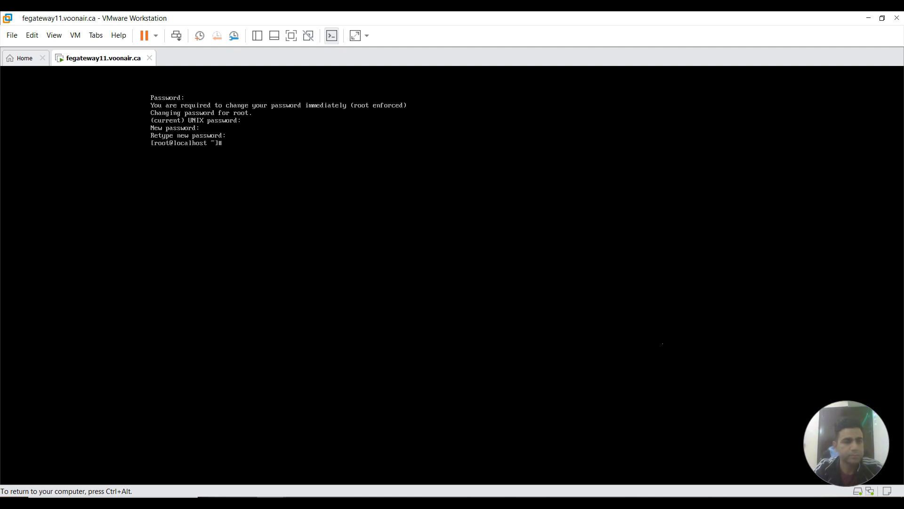
pyautogui.write('ifconfig')
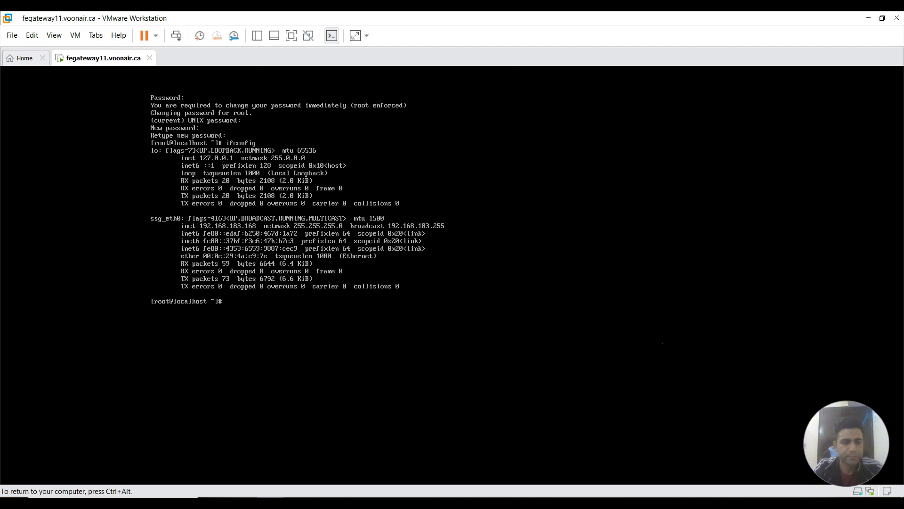
pyautogui.write('exit')
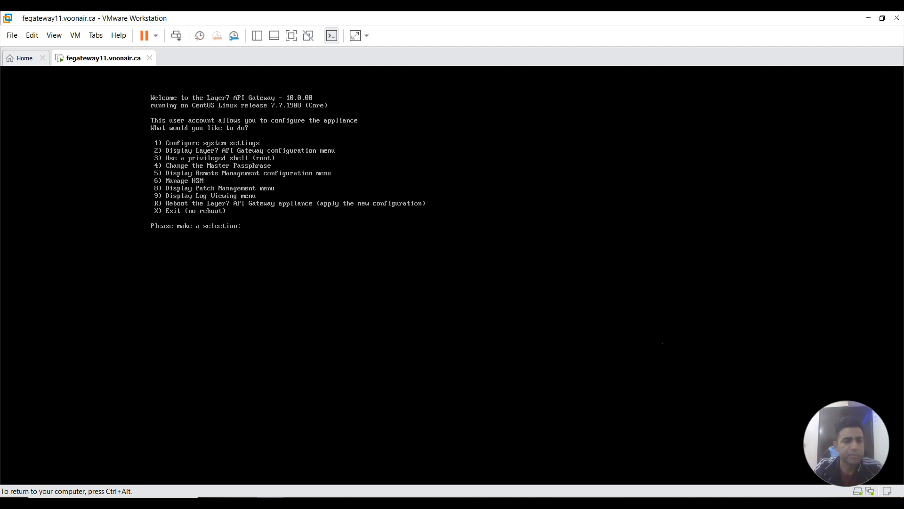
# Start the networking wizard for interface ssg_eth0, enabled at boot with IPv4
pyautogui.write('1')
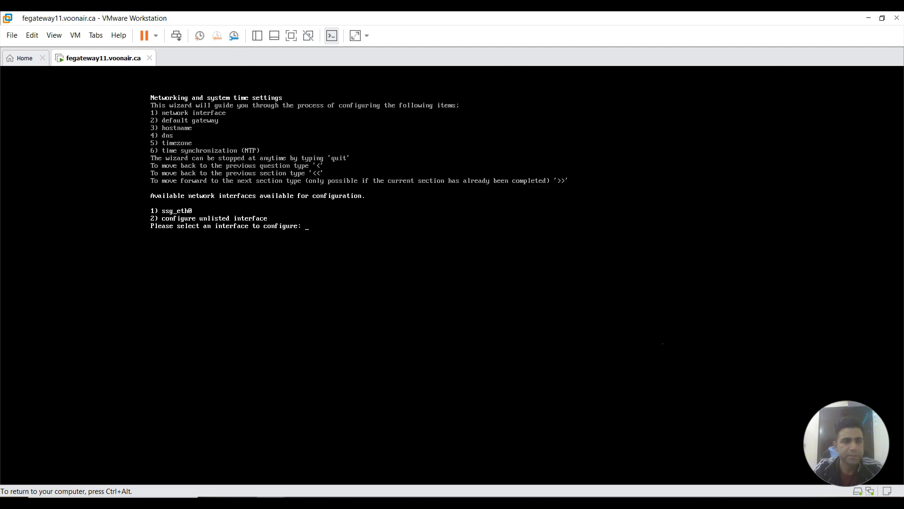
pyautogui.write('1')
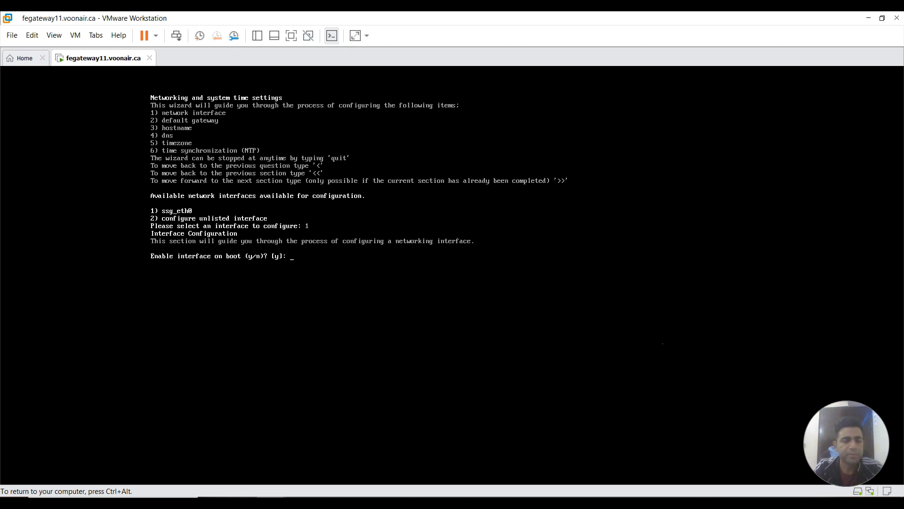
pyautogui.press('enter')
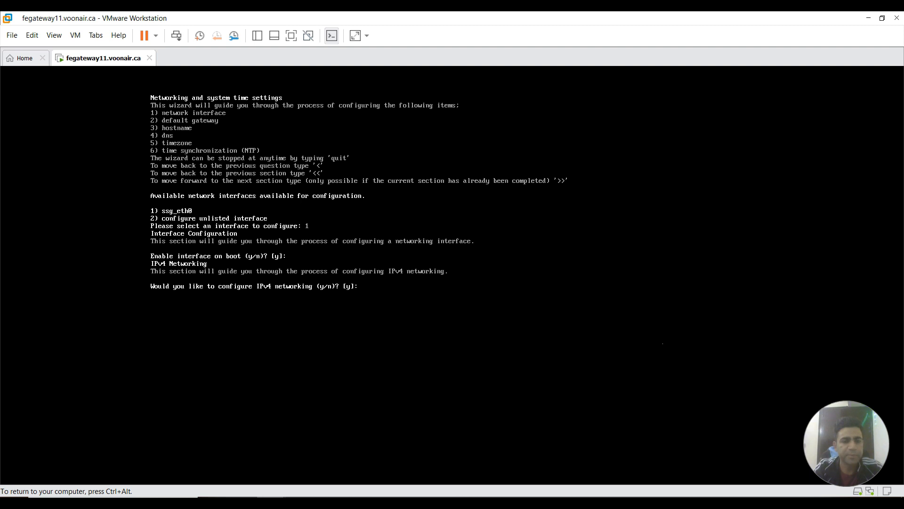
pyautogui.press('enter')
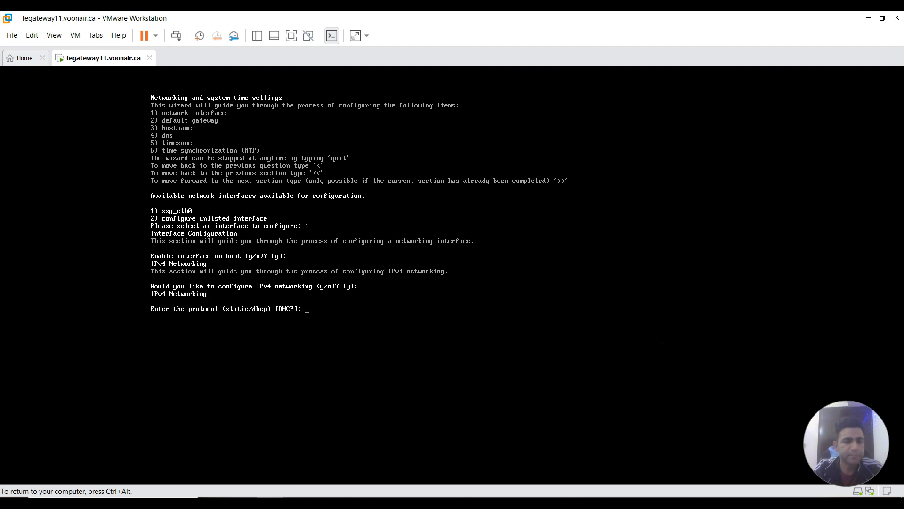
# Choose static IPv4 addressing for ssg_eth0 and begin entering its 192.168 address
pyautogui.write('static')
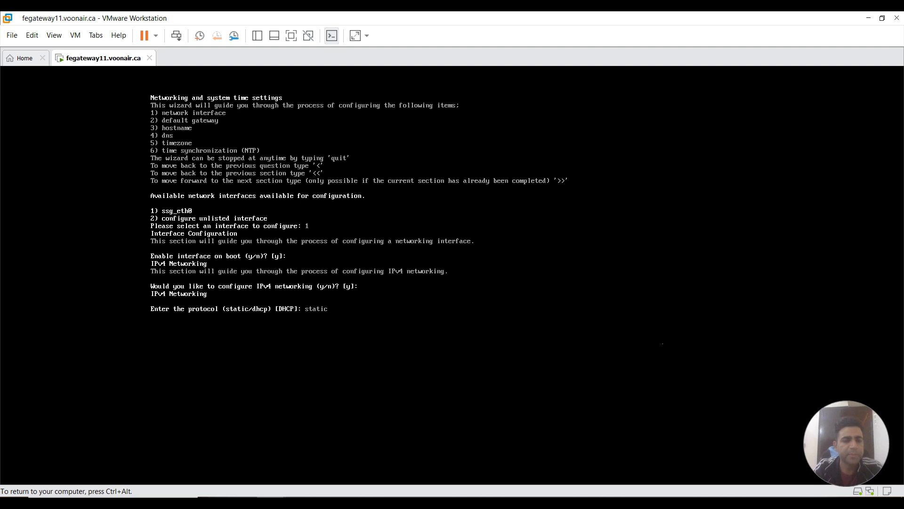
pyautogui.press('enter')
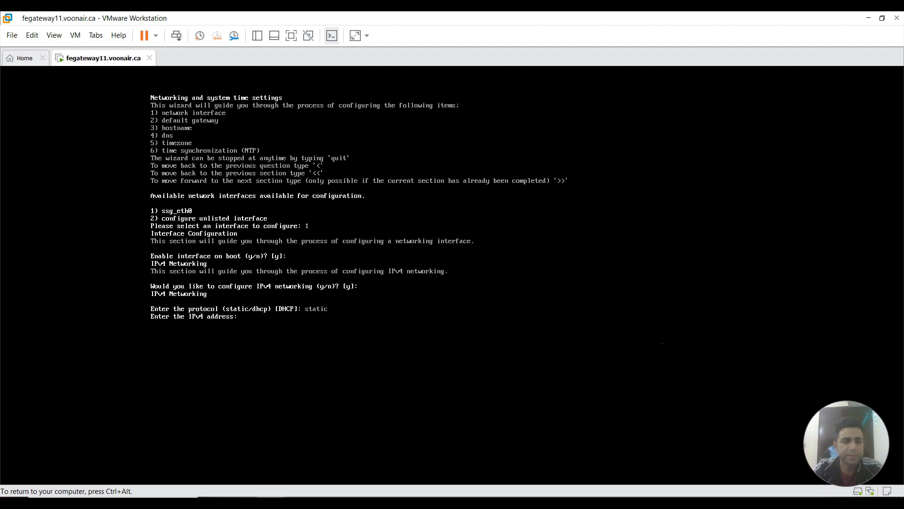
pyautogui.write('192')
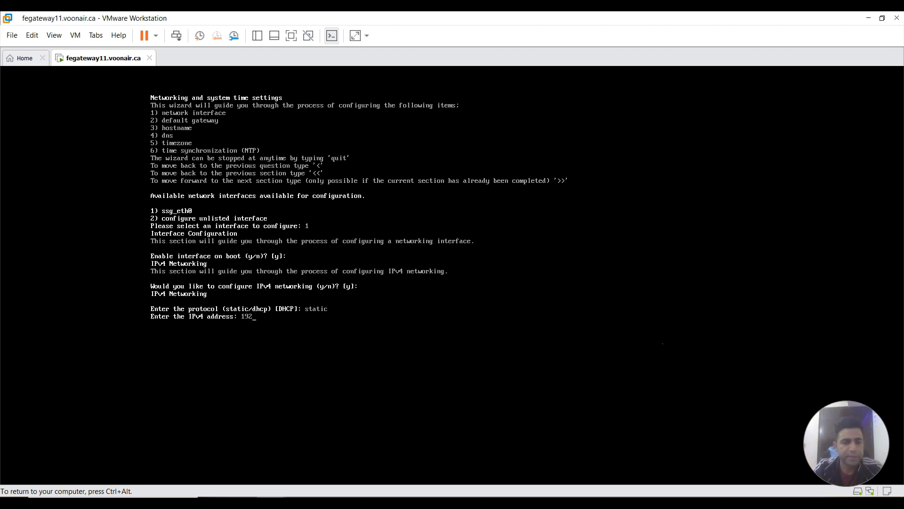
pyautogui.write('.1')
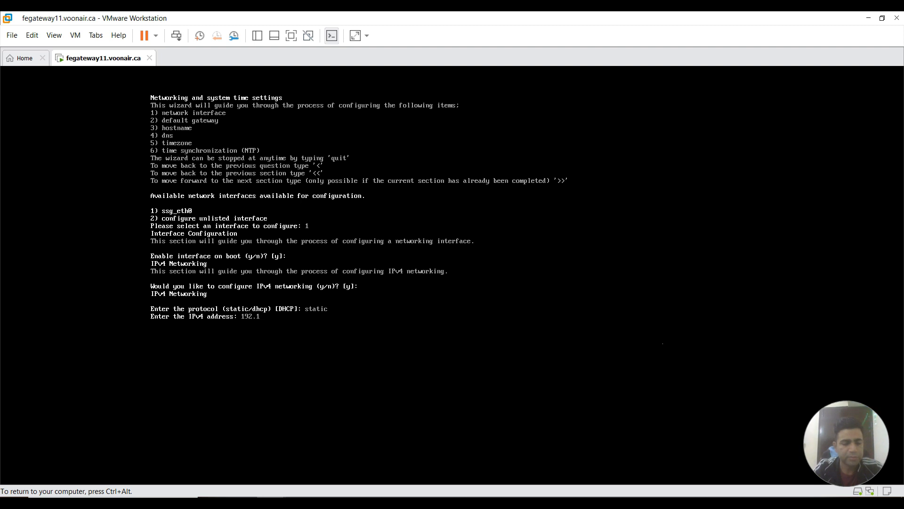
pyautogui.write('68.182')
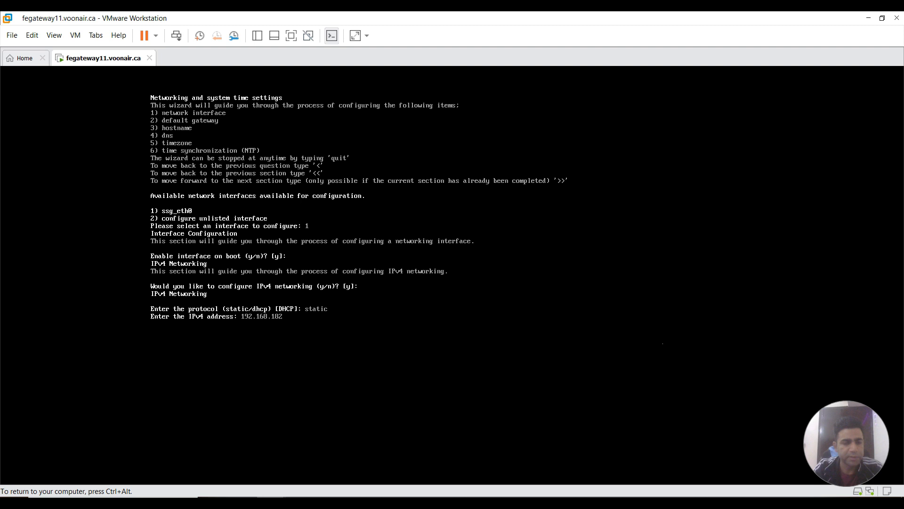
pyautogui.write('.1')
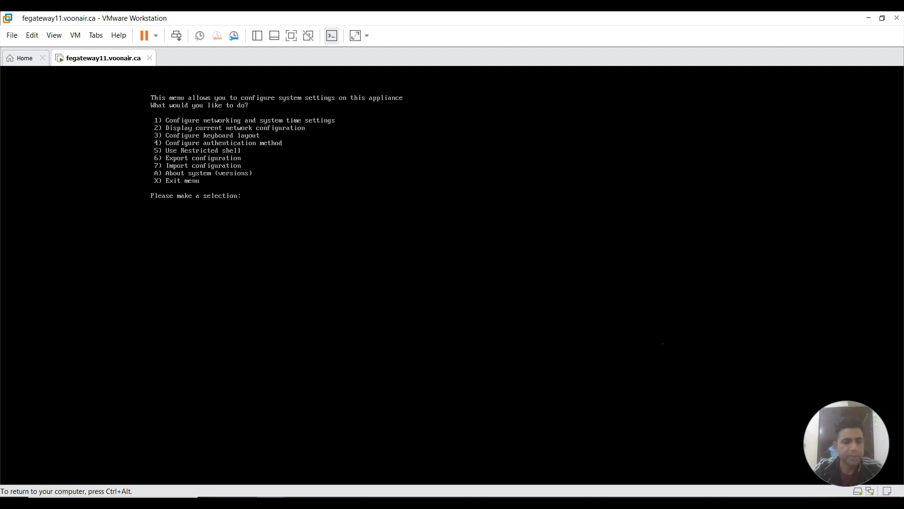
# Give ssg_eth0 static IP 192.168.183.168, netmask 255.255.255.0 and gateway 192.168.183.2
pyautogui.write('192.')
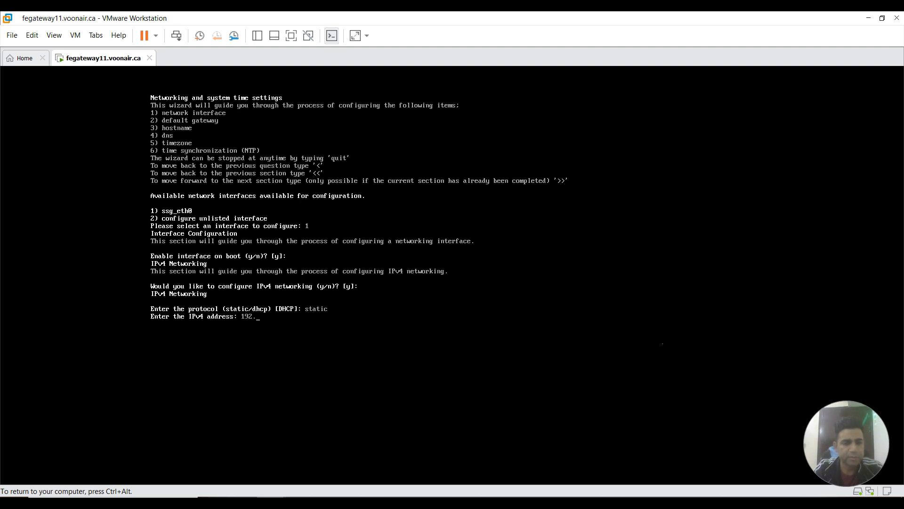
pyautogui.write('168.')
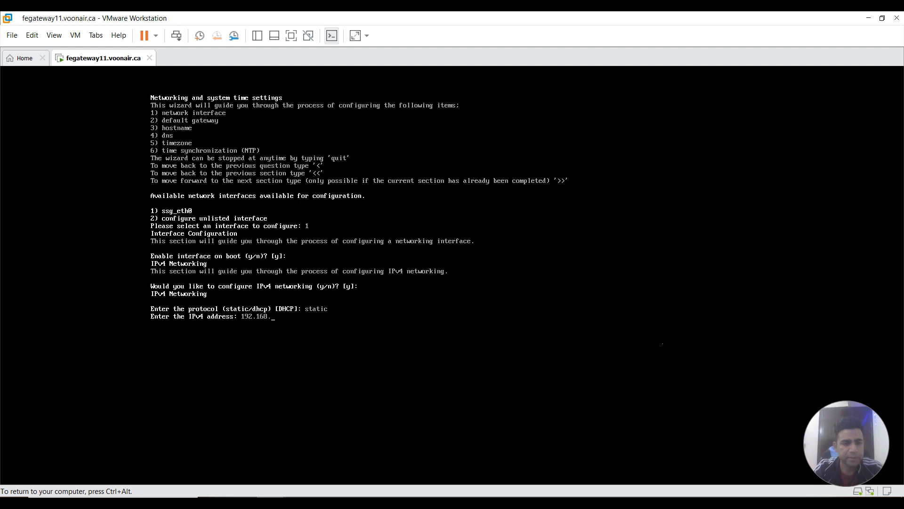
pyautogui.write('183.168')
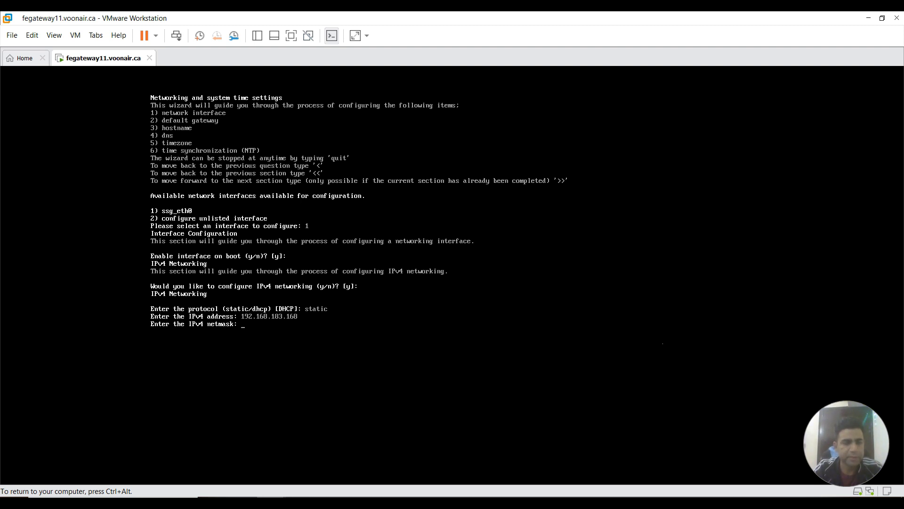
pyautogui.write('255.255.255.0')
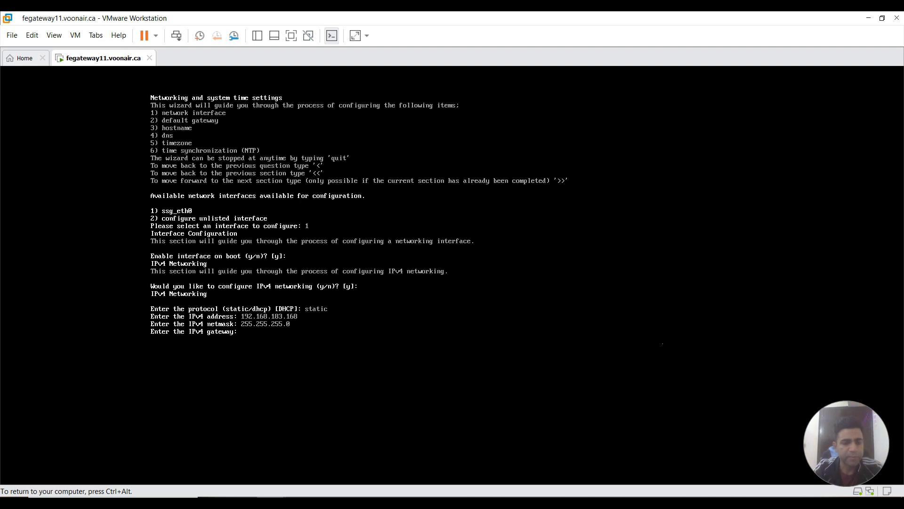
pyautogui.write('192.168.')
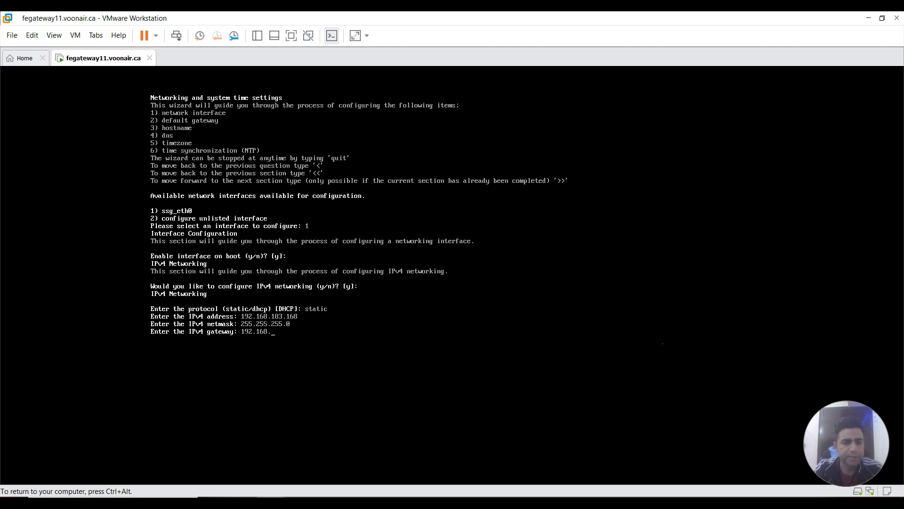
pyautogui.write('183.2')
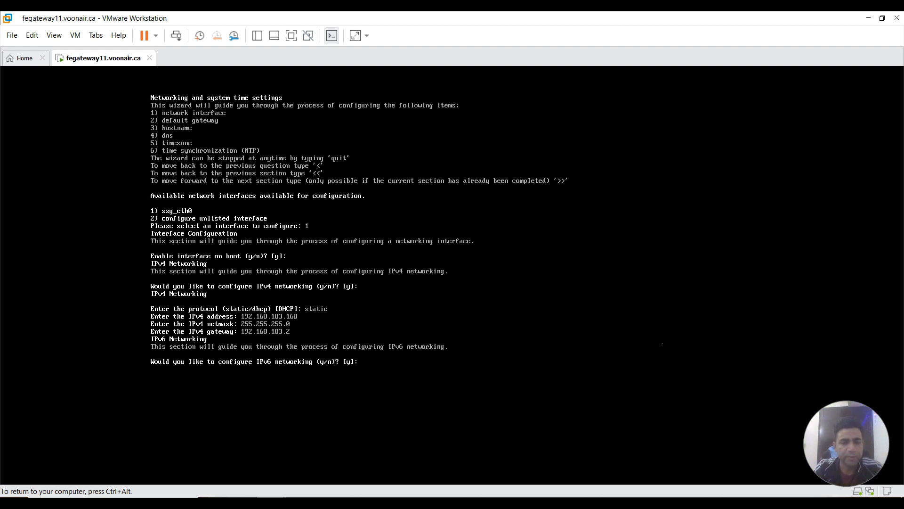
# Skip IPv6 and extra interfaces, and make ssg_eth0 the default gateway device
pyautogui.write('n')
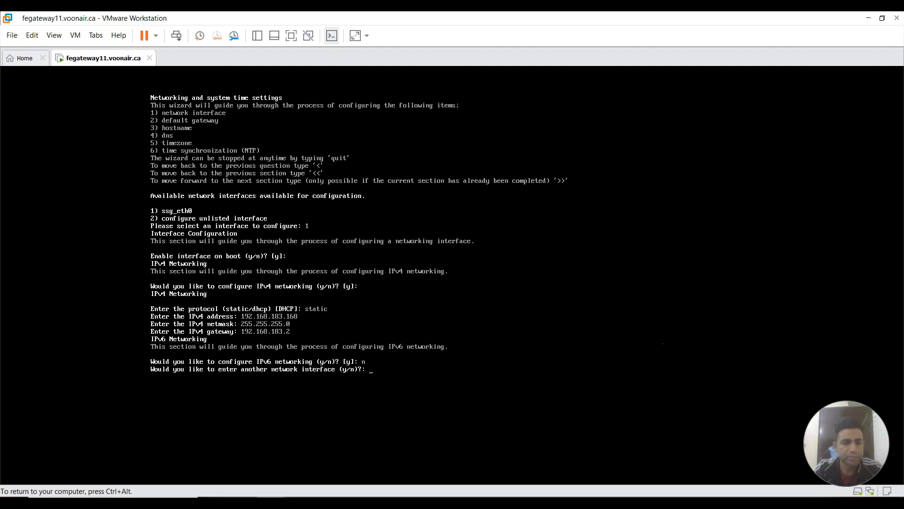
pyautogui.write('n')
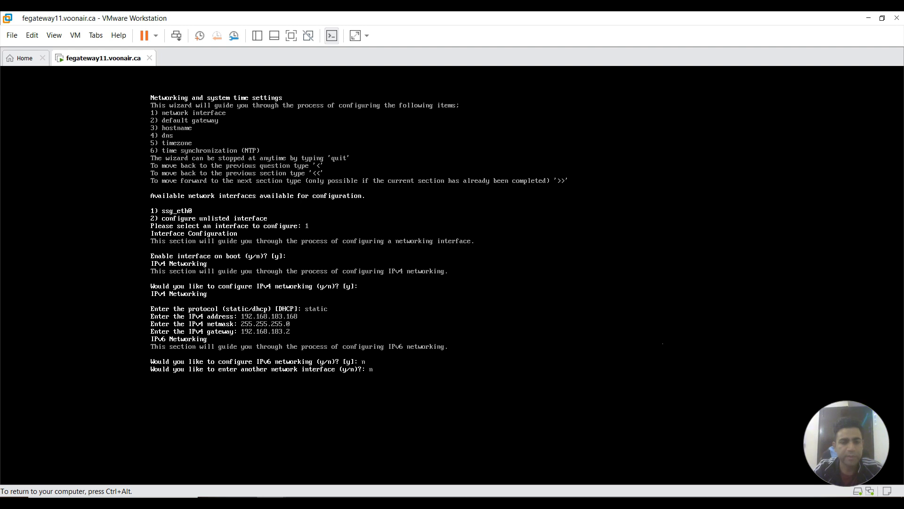
pyautogui.press('enter')
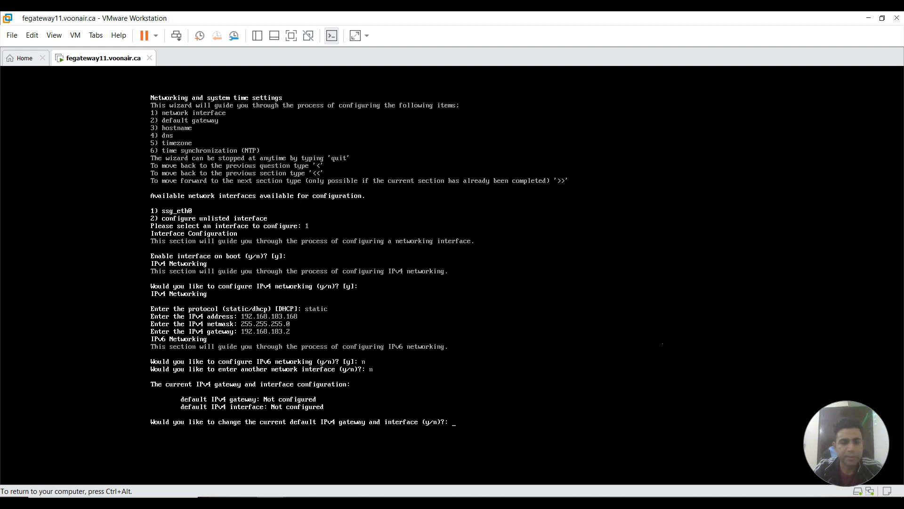
pyautogui.write('y')
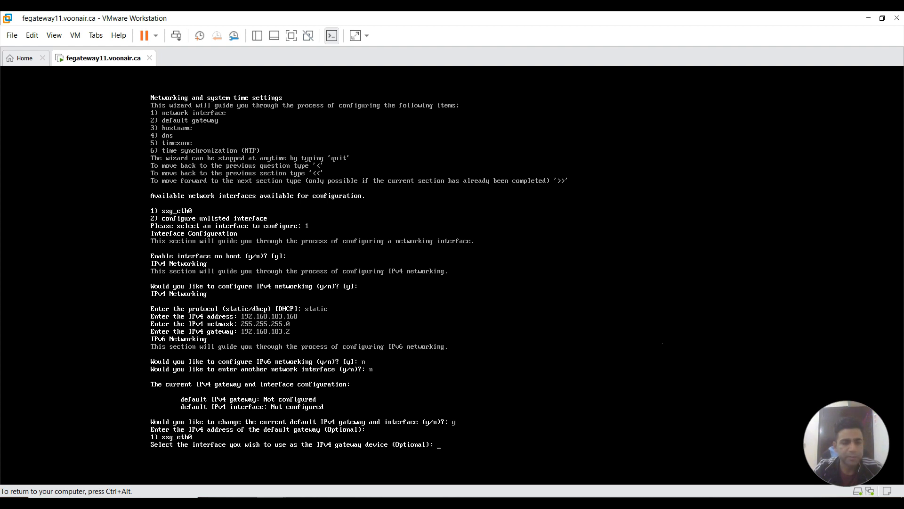
pyautogui.write('1')
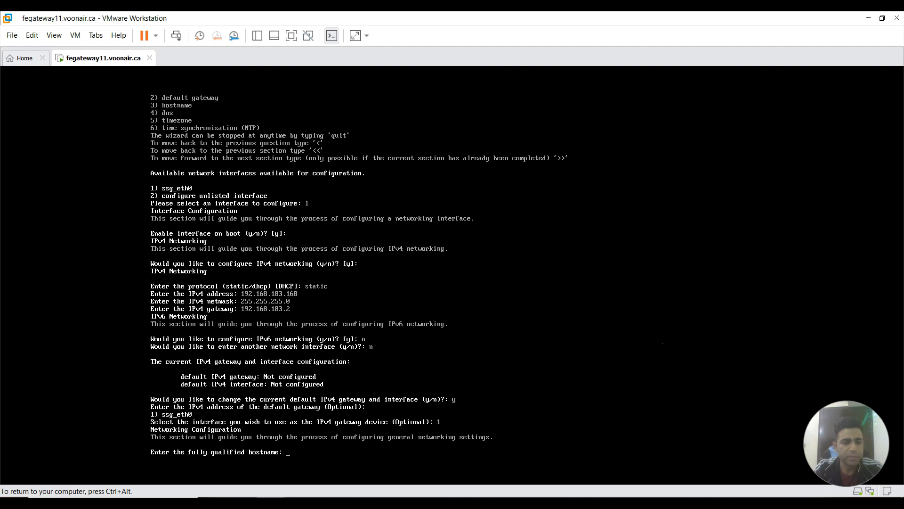
# Set the hostname to fegateway11.voonair.ca and leave DNS search domains blank
pyautogui.write('fegateway11.')
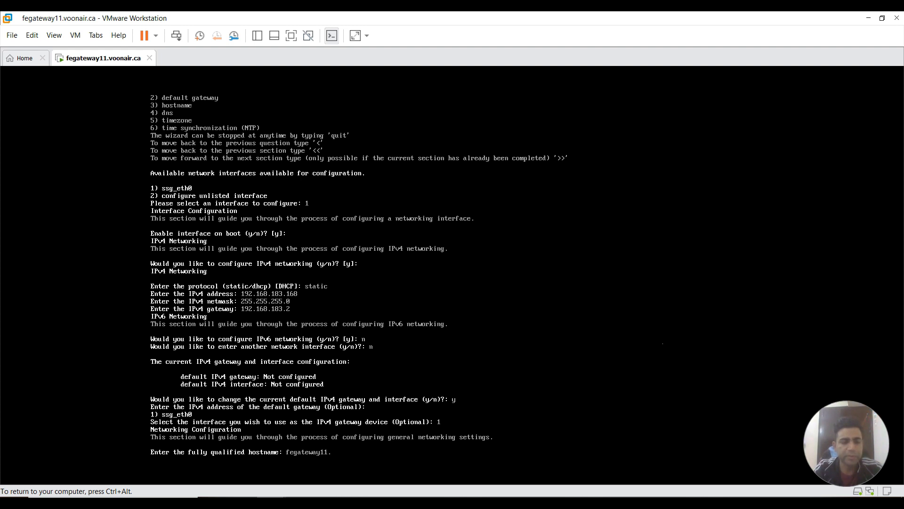
pyautogui.write('voonair.c')
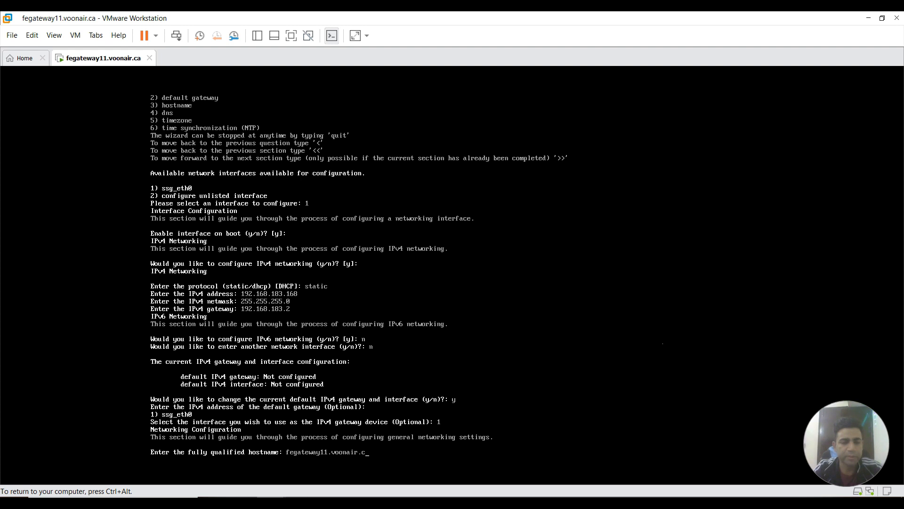
pyautogui.write('a')
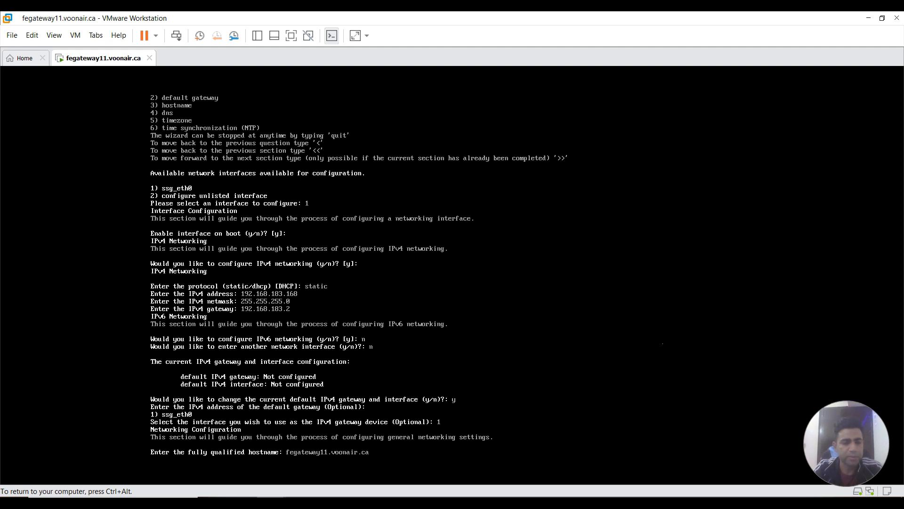
pyautogui.press('enter')
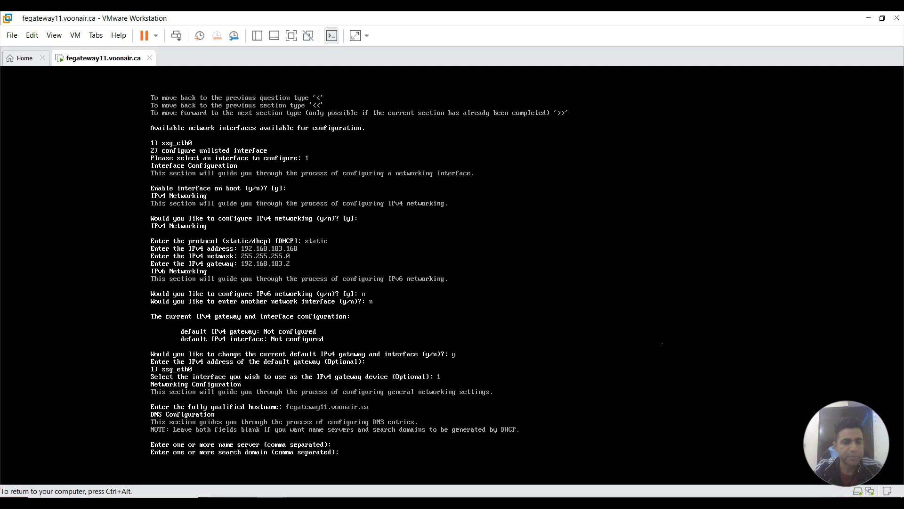
pyautogui.press('enter')
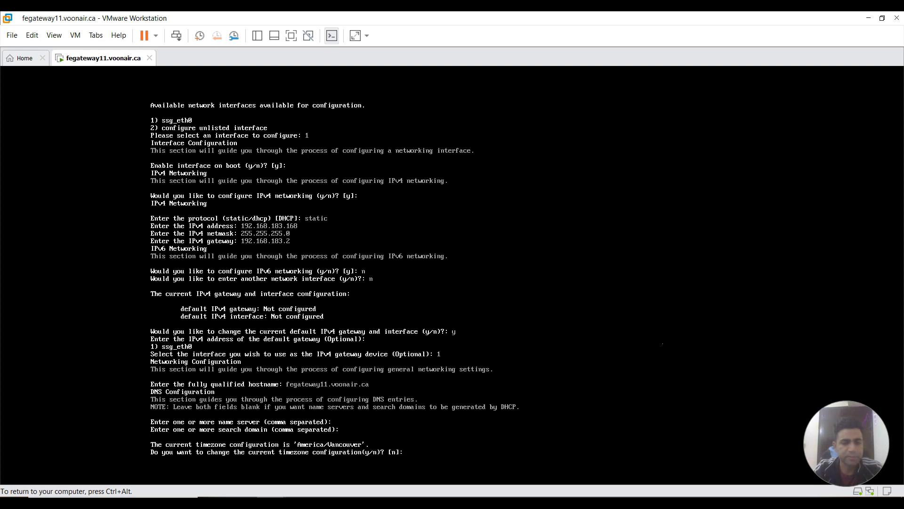
# Keep timezone America/Vancouver and time servers, apply the network configuration, return to the main menu
pyautogui.press('enter')
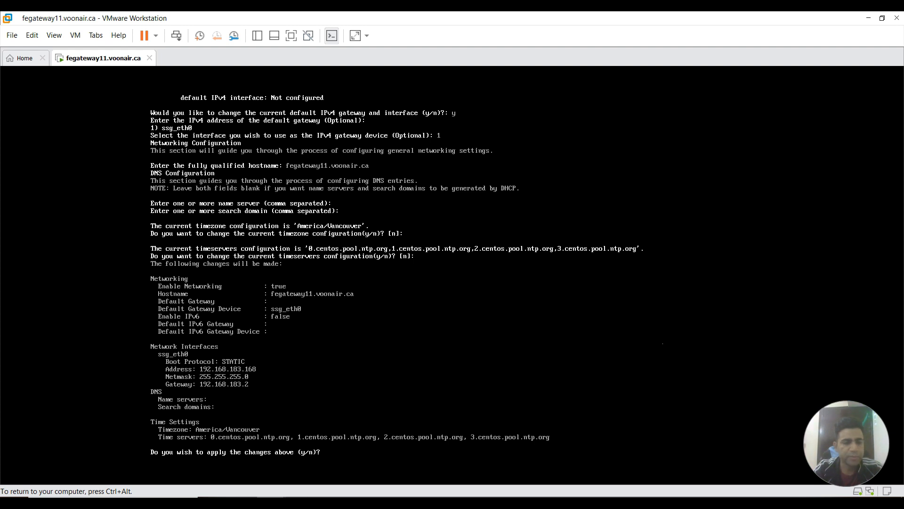
pyautogui.write('y')
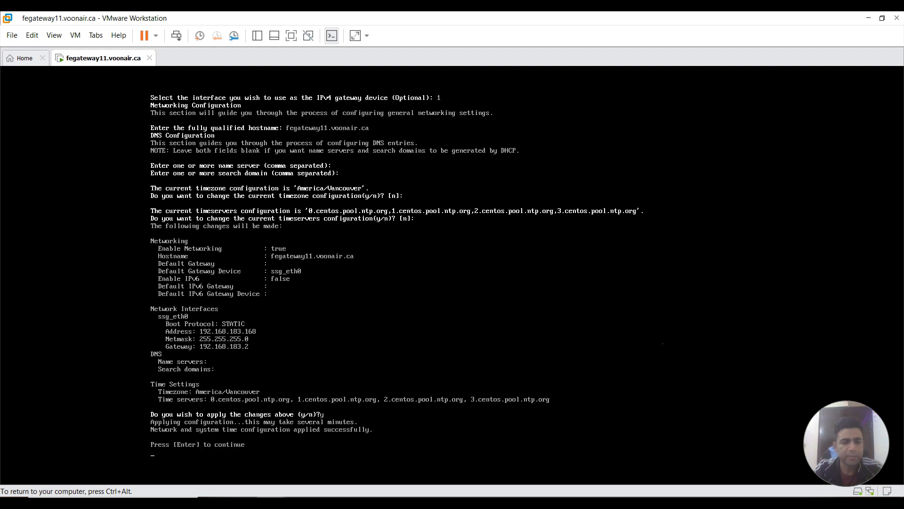
pyautogui.press('enter')
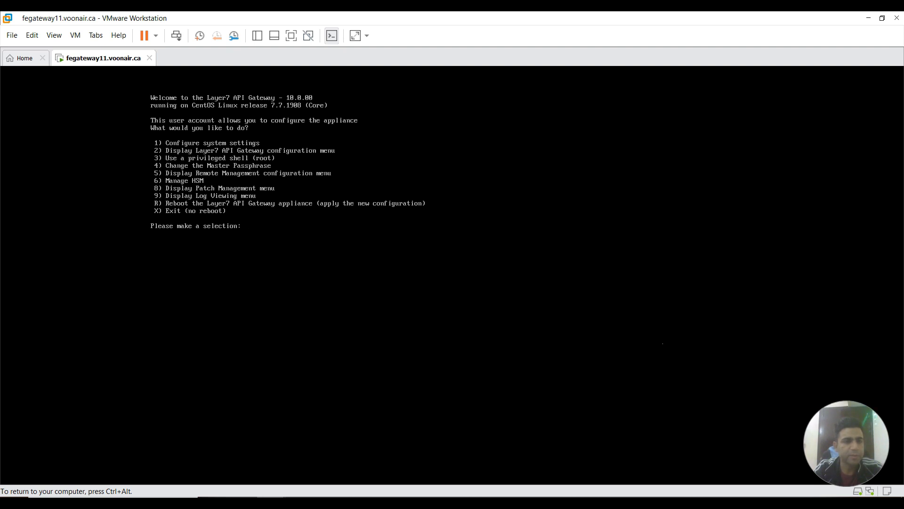
pyautogui.write('1')
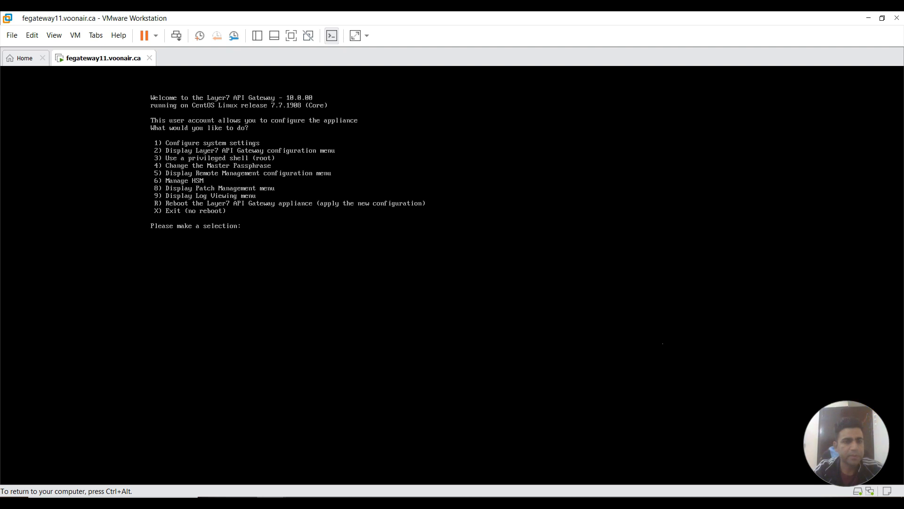
pyautogui.write('X')
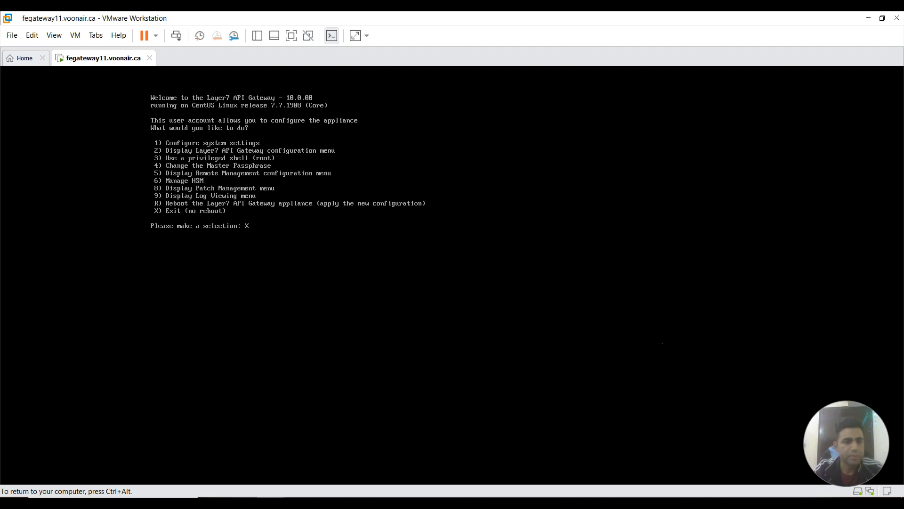
pyautogui.write('2')
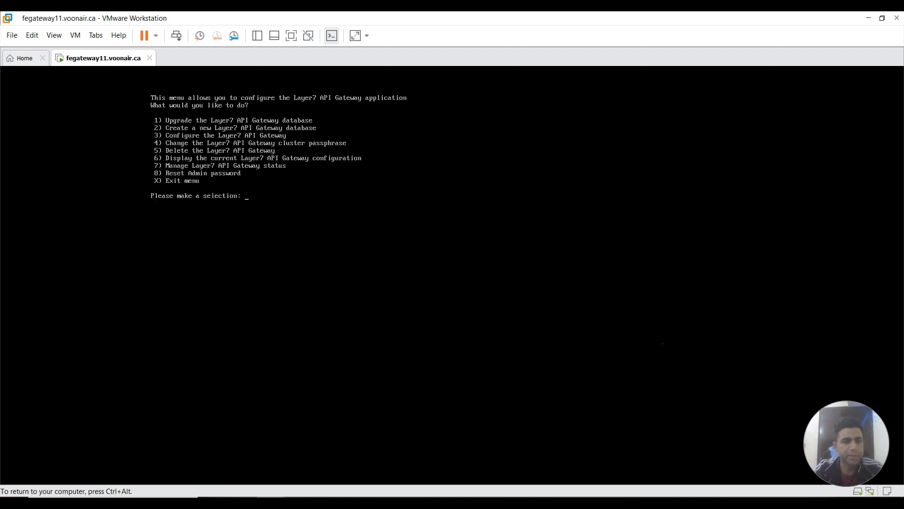
pyautogui.write('1')
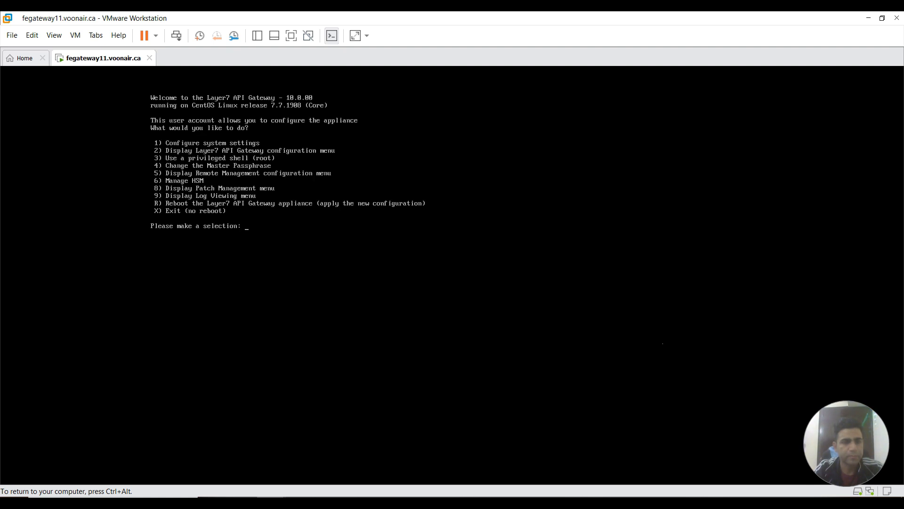
# Open a root shell and attempt vi /etc/host from the gateway menu
pyautogui.write('3')
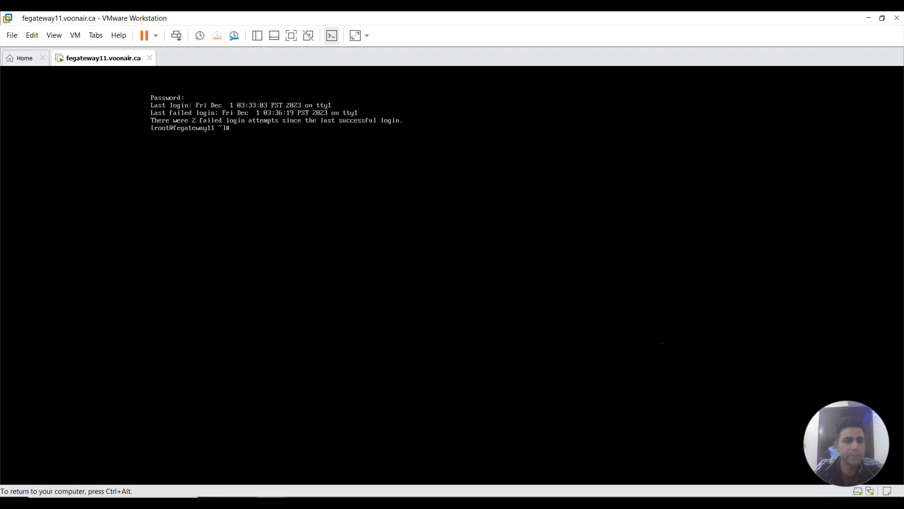
pyautogui.write('v')
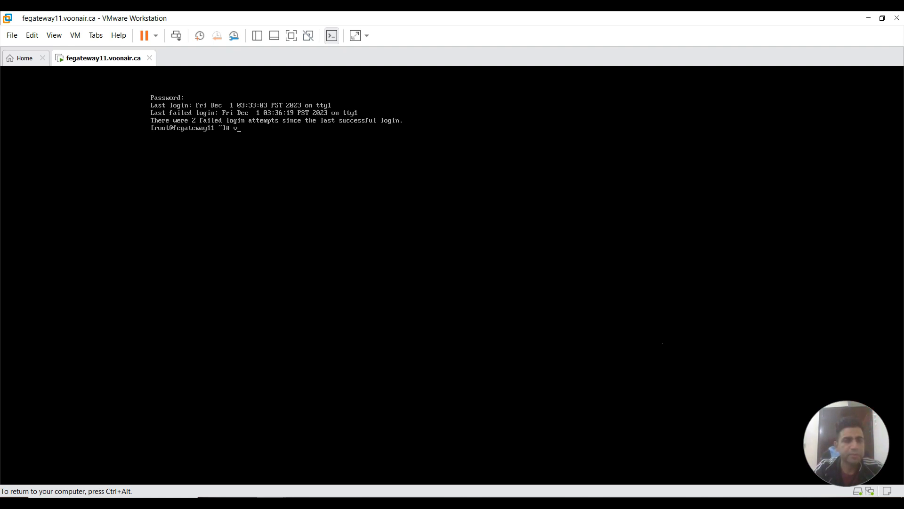
pyautogui.write('i')
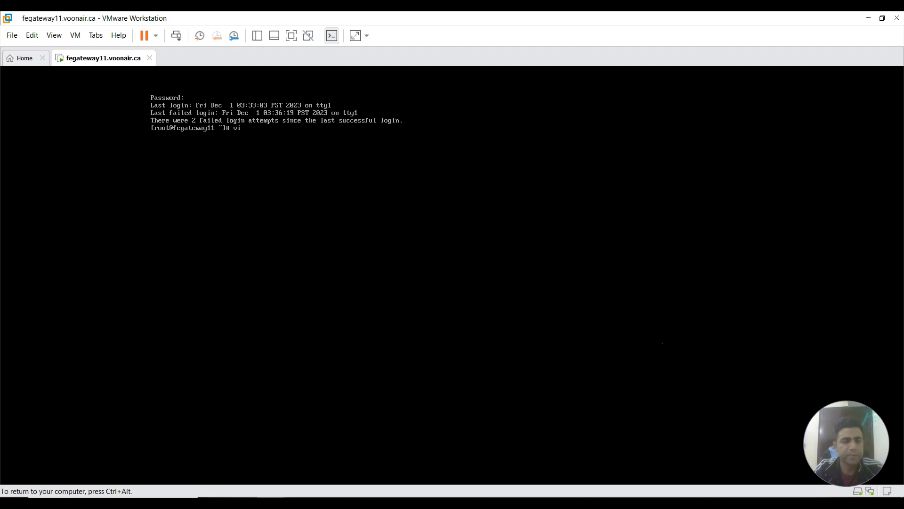
pyautogui.write('/etc/host')
pyautogui.write('cd /etc')
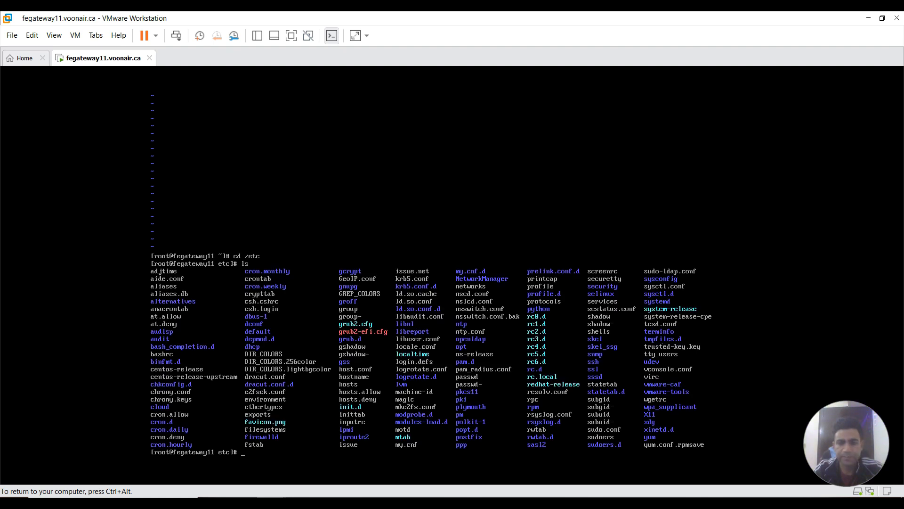
# In /etc, start a new file named host with vi
pyautogui.write('vi')
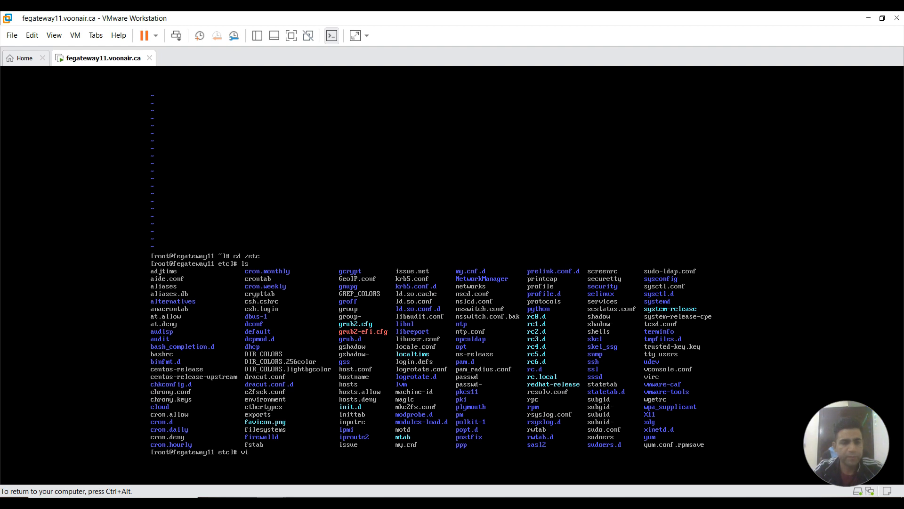
pyautogui.write('host')
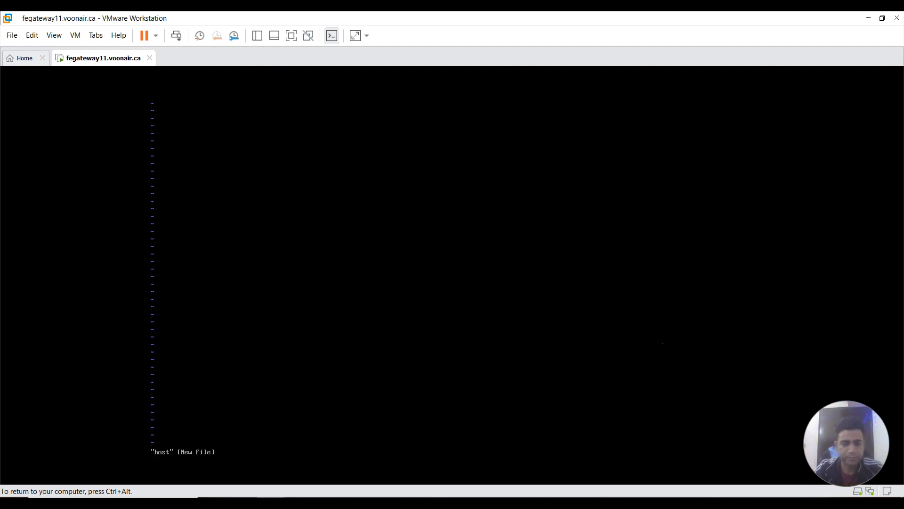
# Cancel the ping attempt and reopen /etc/hosts in vi to review its entries
pyautogui.press('i')
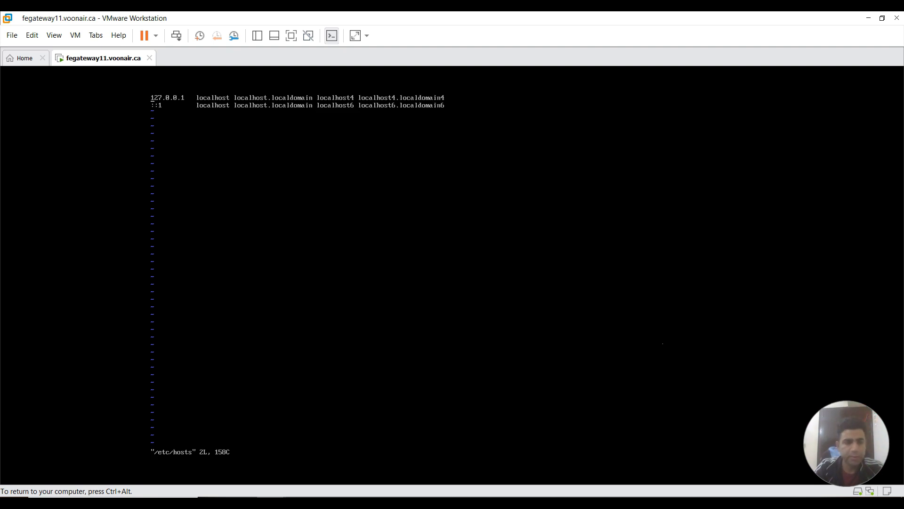
pyautogui.press('i')
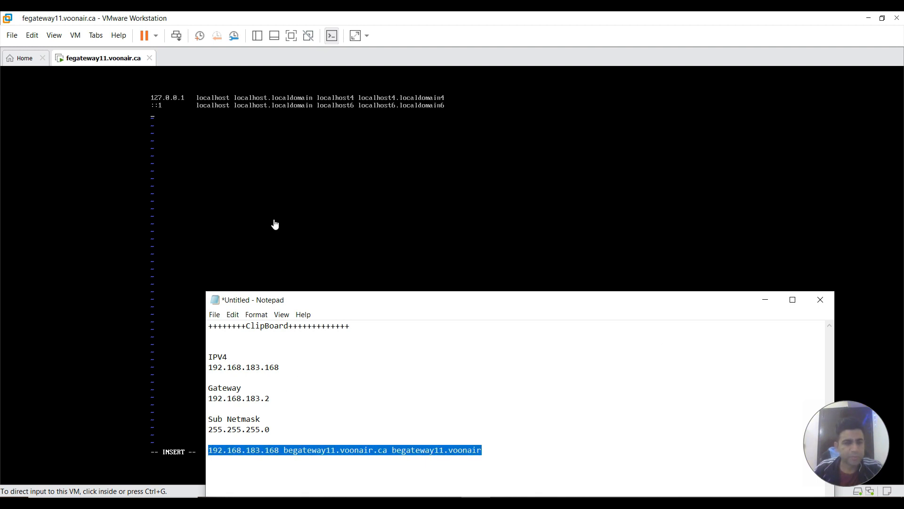
pyautogui.click(32, 35)
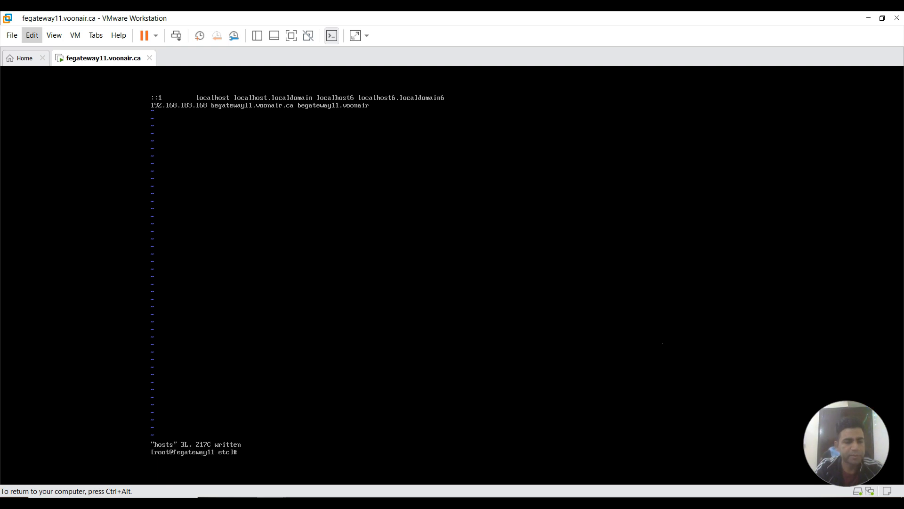
pyautogui.write('ping')
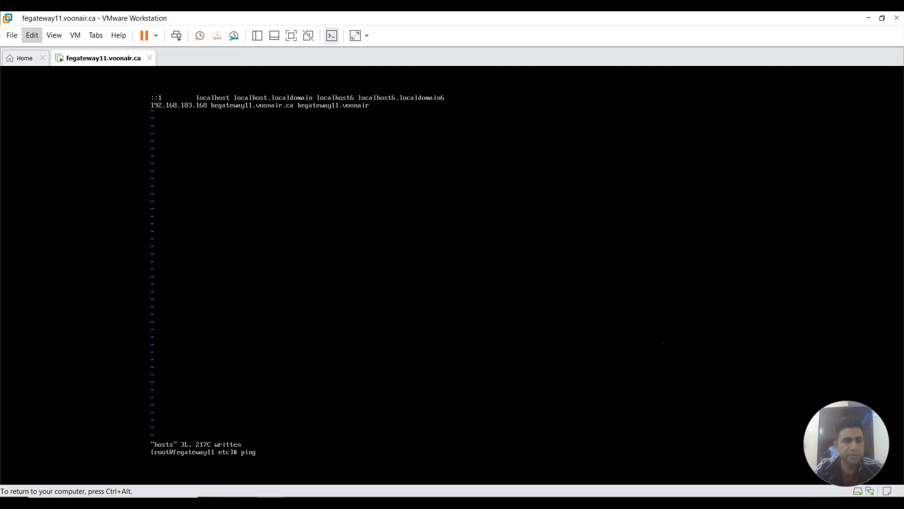
pyautogui.write('fe')
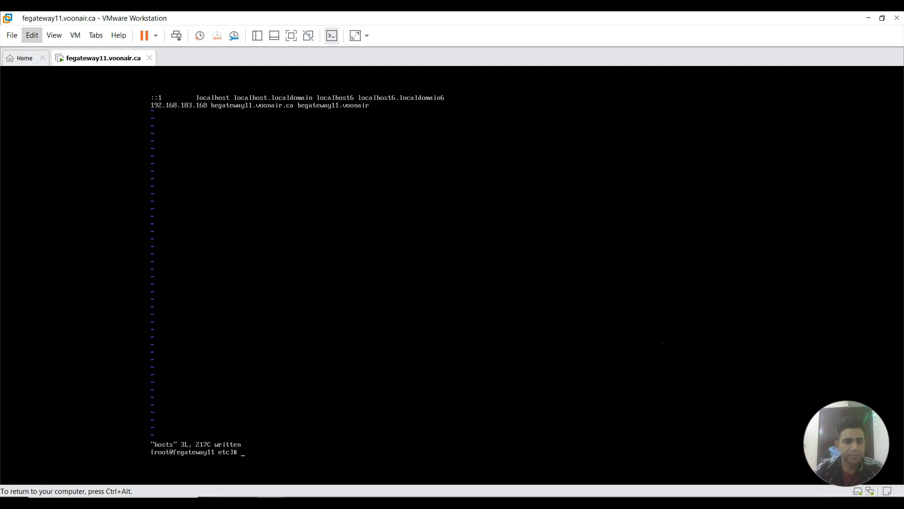
pyautogui.write('vi /etc/hosts')
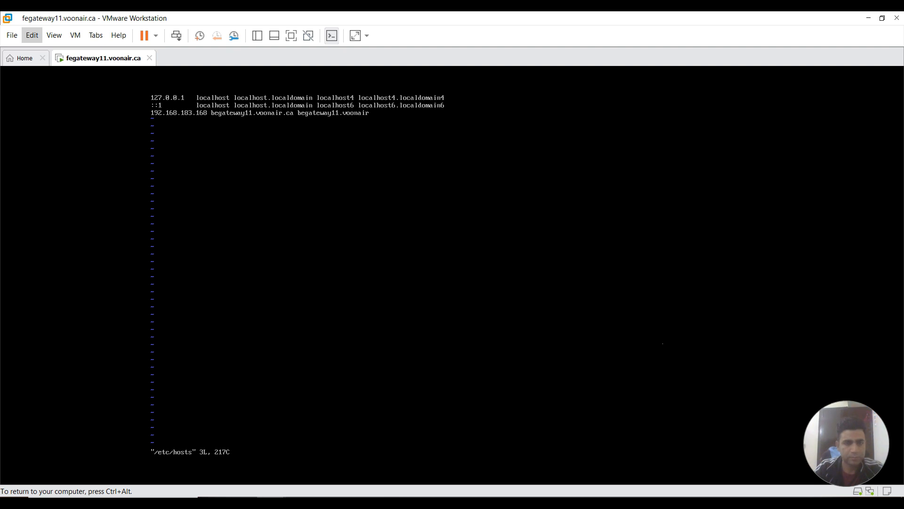
# Correct the hosts entry to fegateway11.voonair.ca and save the file with :wq
pyautogui.press('i')
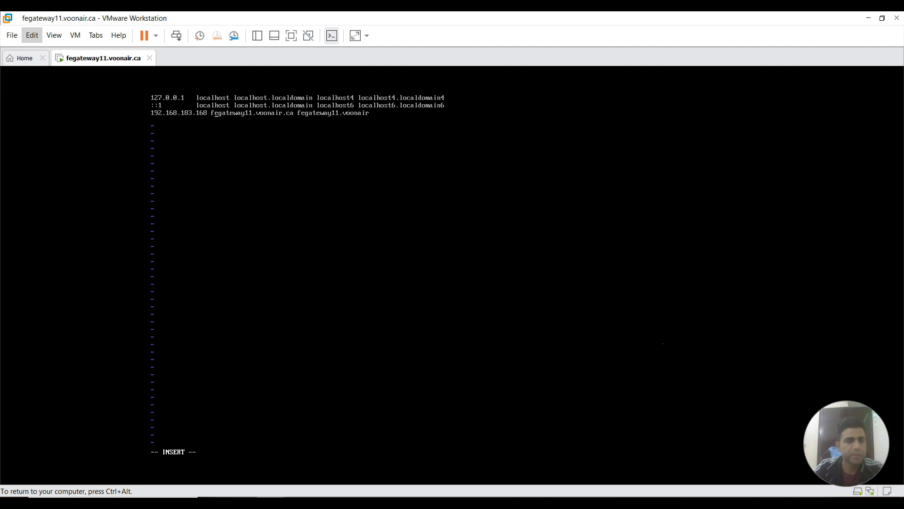
pyautogui.press('Escape')
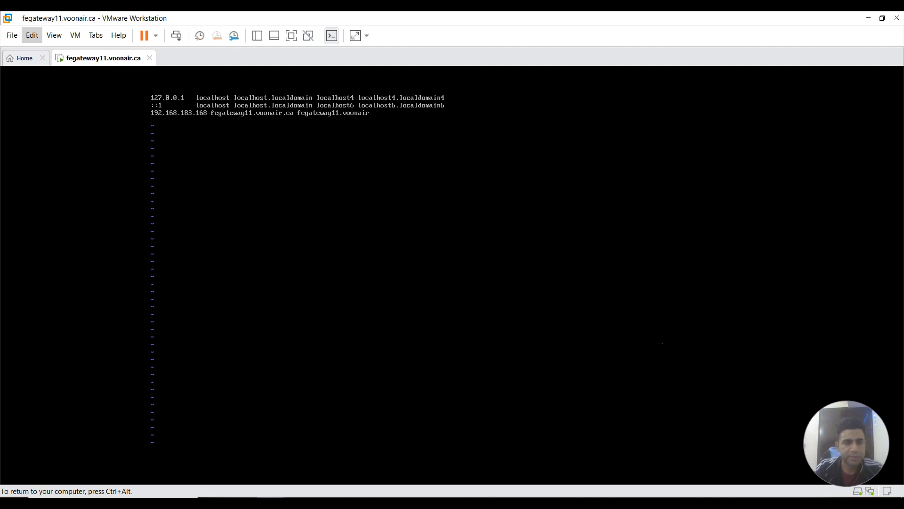
pyautogui.write(':wq')
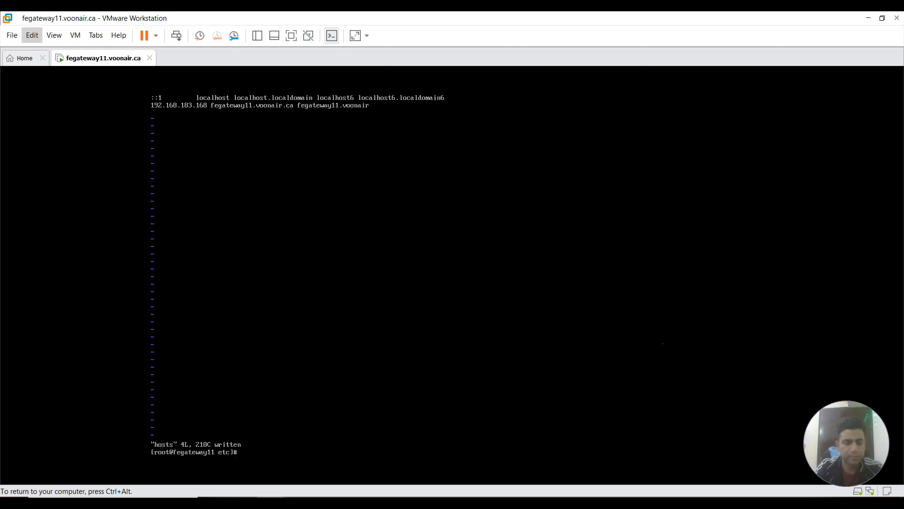
# Ping fegateway11.voonair.ca to confirm it resolves, then stop the ping
pyautogui.write('ping fega')
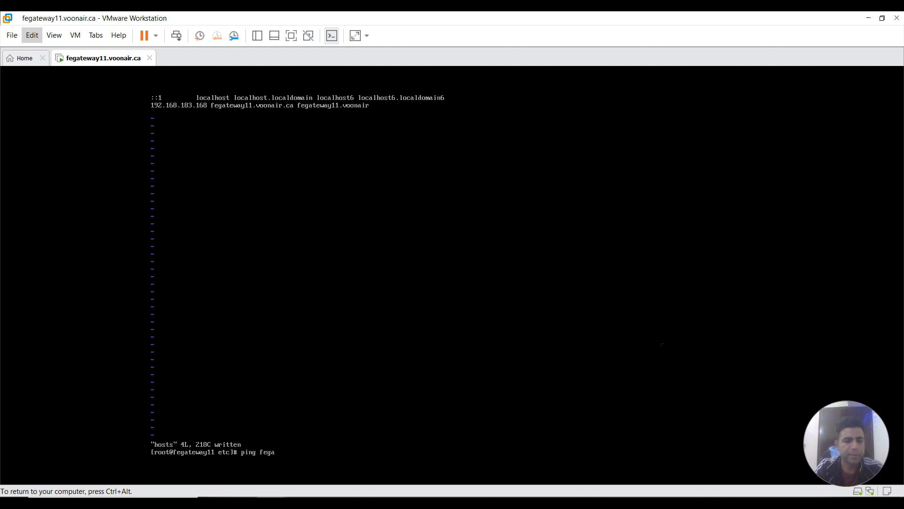
pyautogui.write('teway11.voonair')
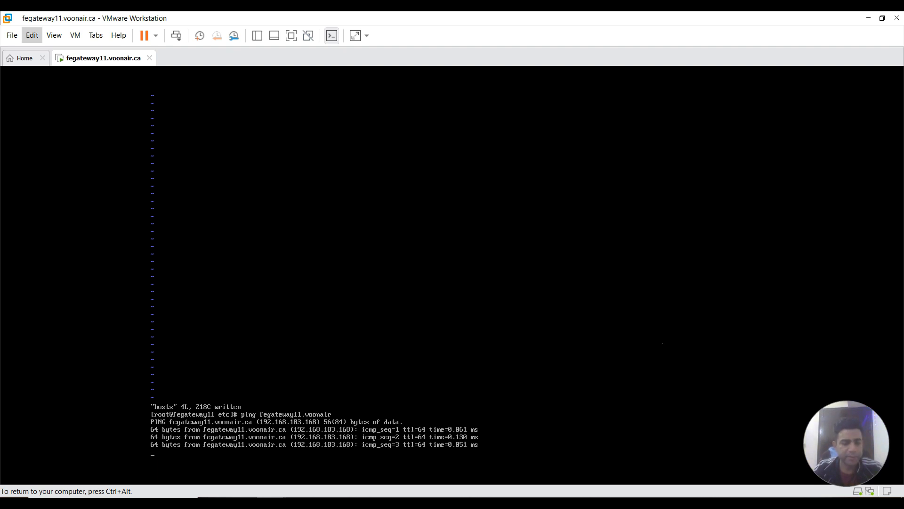
pyautogui.press('ctrl+c')
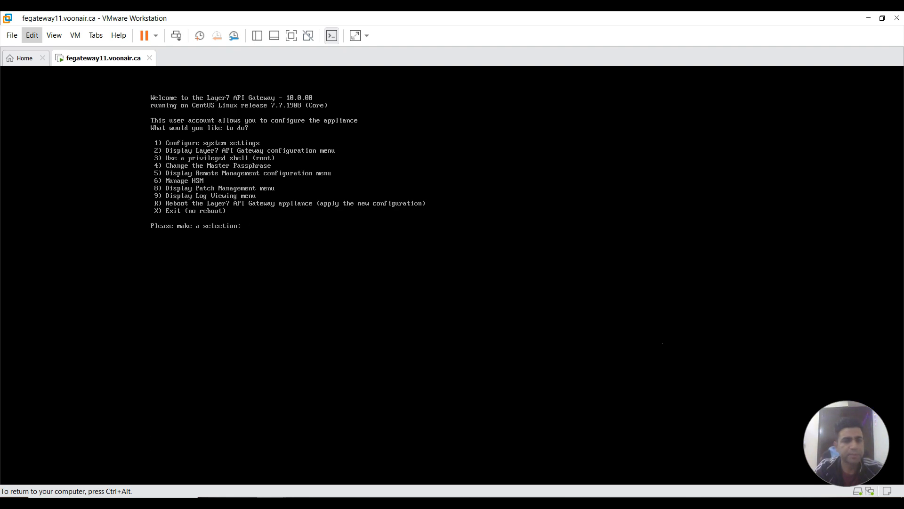
# Return to the main menu, enter the configuration menu (2) and choose create new database (2)
pyautogui.write('1')
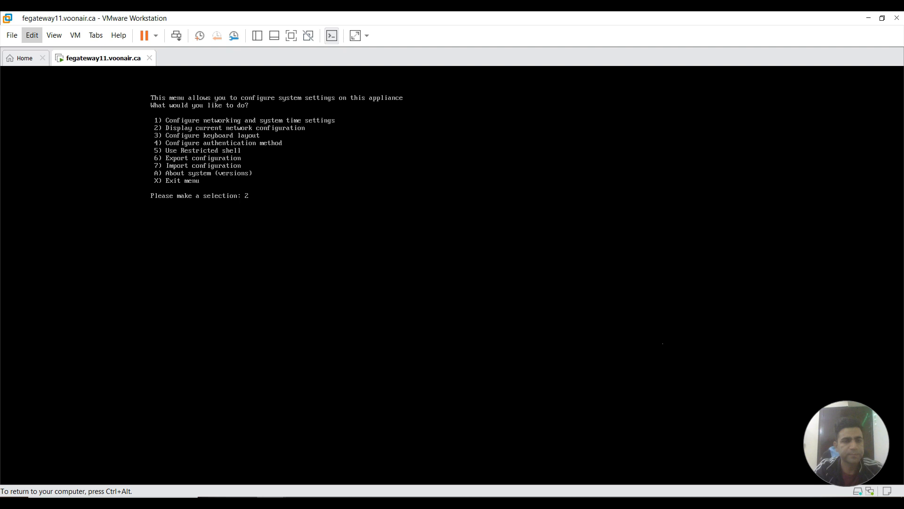
pyautogui.press('Return')
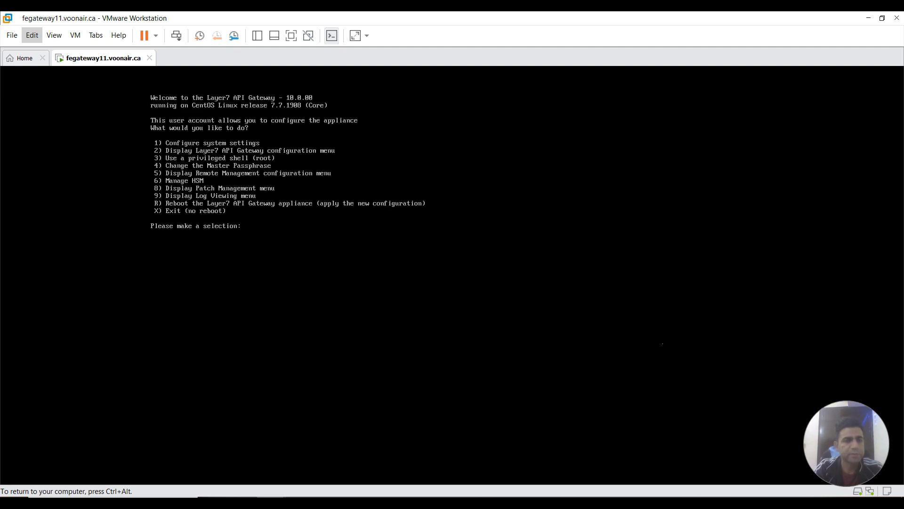
pyautogui.write('2')
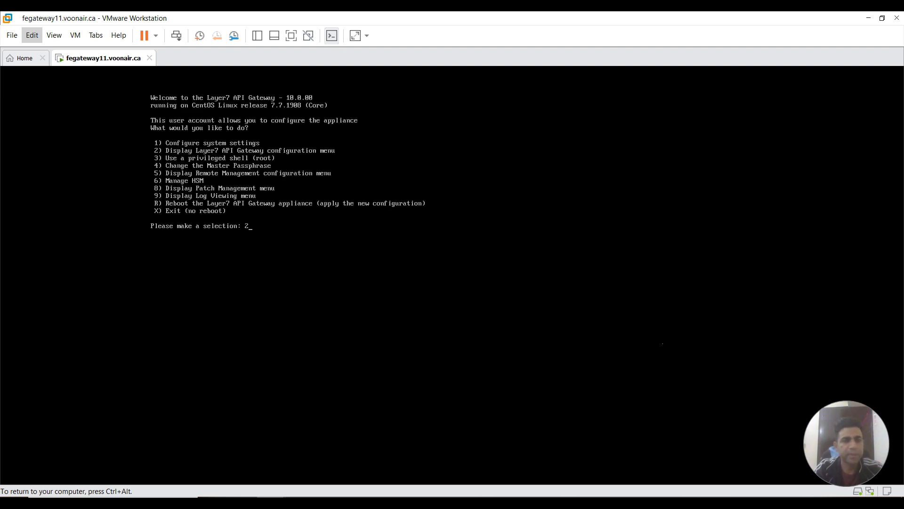
pyautogui.press('enter')
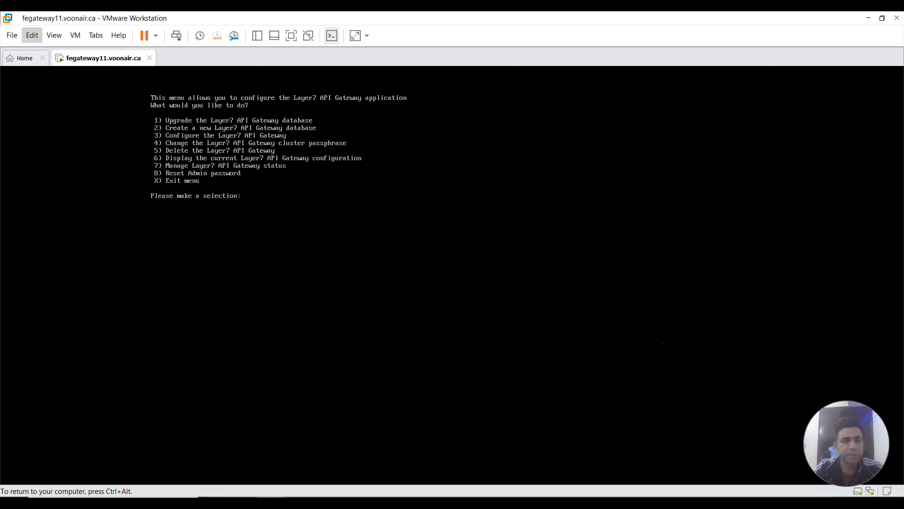
pyautogui.write('2')
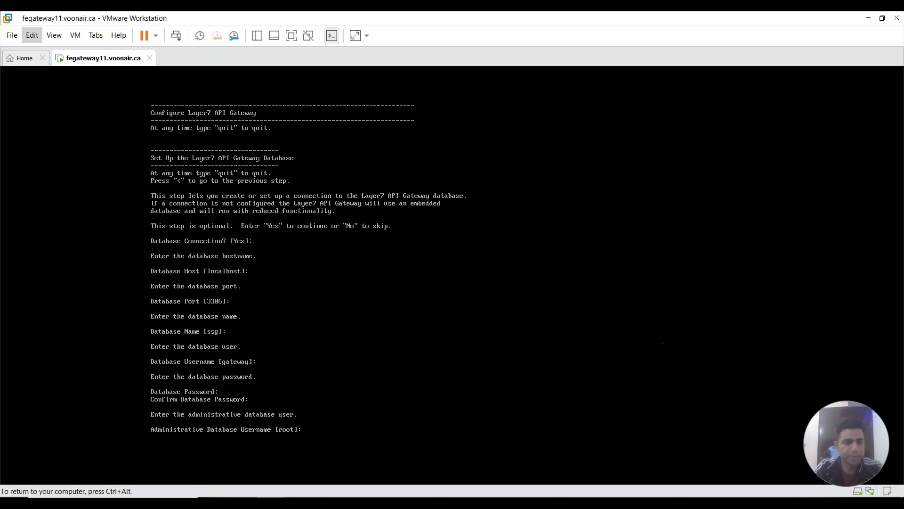
# Accept root as database admin, set Policy Manager user admin, and apply the configuration successfully
pyautogui.press('enter')
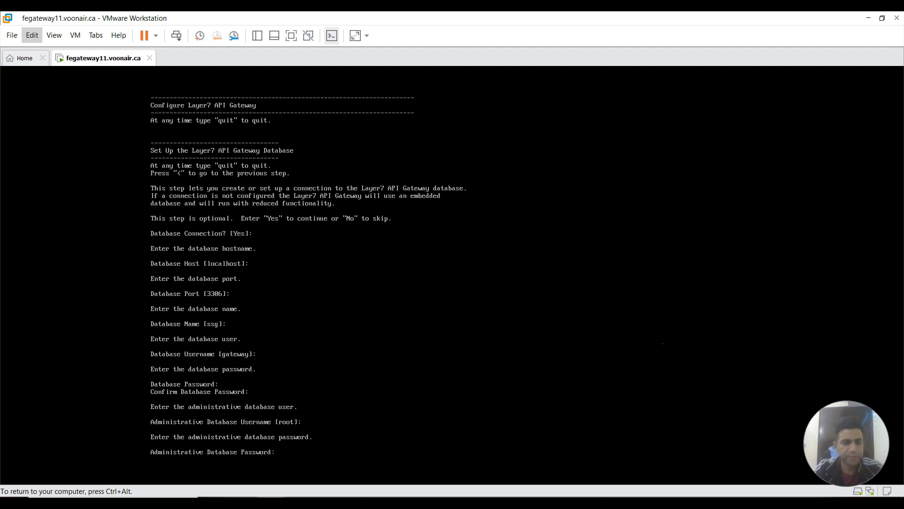
pyautogui.press('Return')
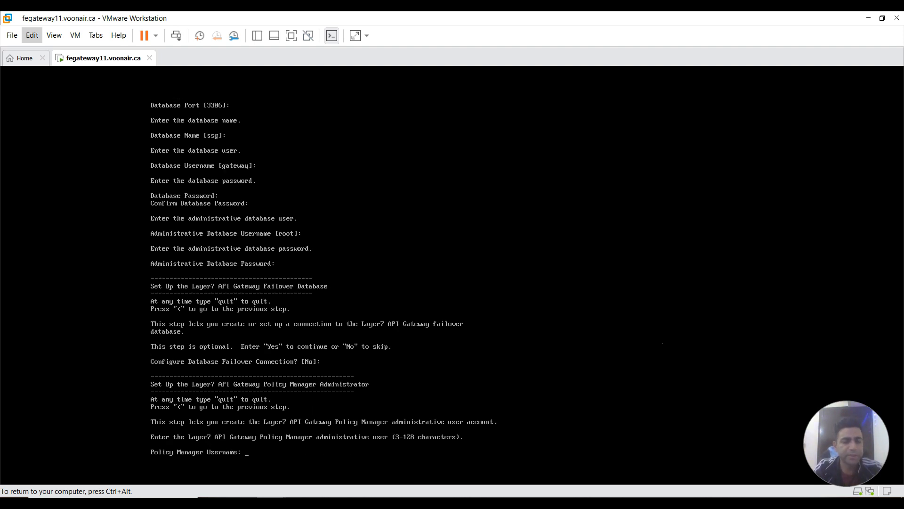
pyautogui.write('adm')
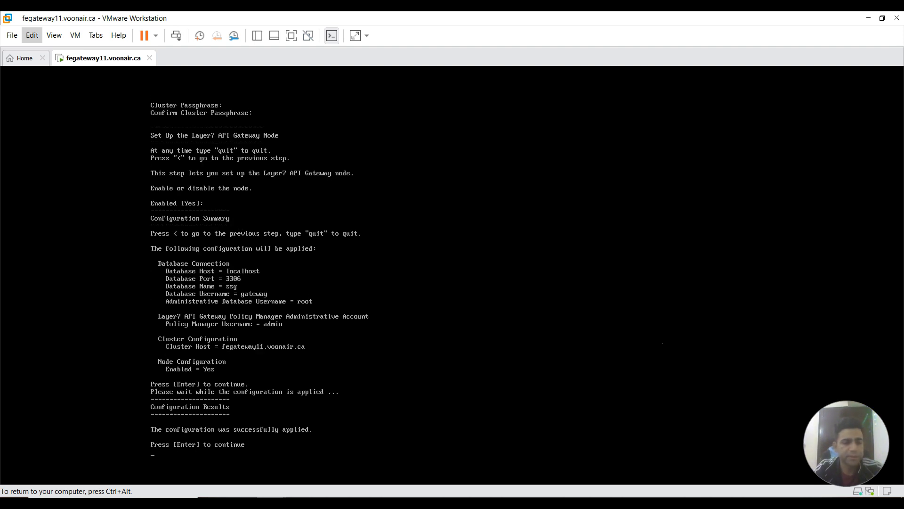
pyautogui.press('enter')
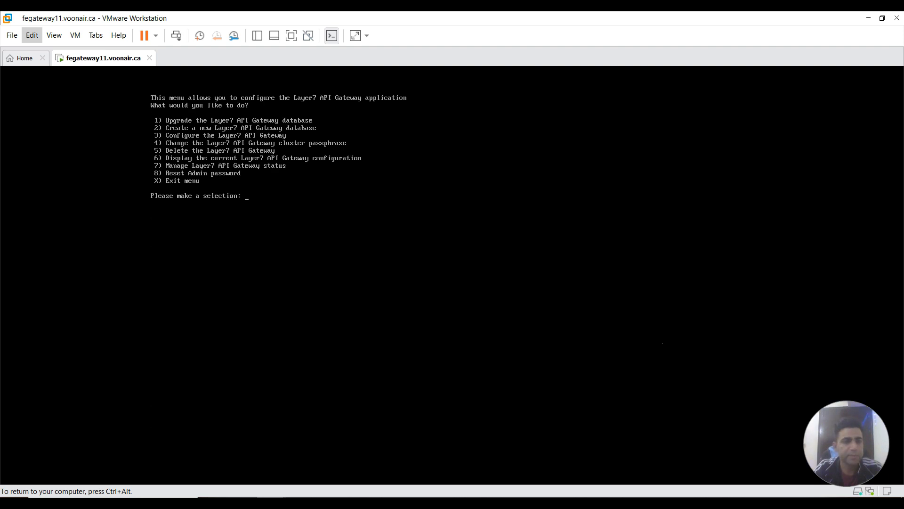
# Reboot the appliance with R, confirm y, and log back in as ssgconfig
pyautogui.write('R')
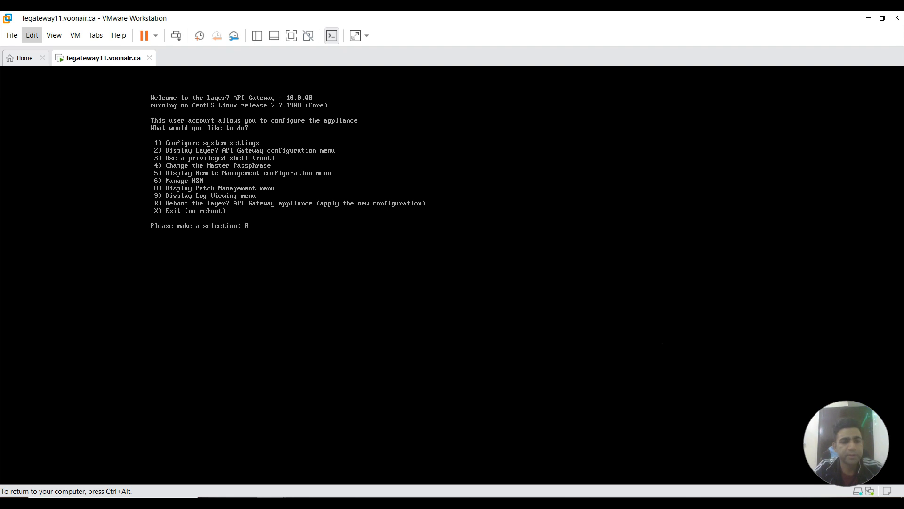
pyautogui.write('y')
pyautogui.write('ss')
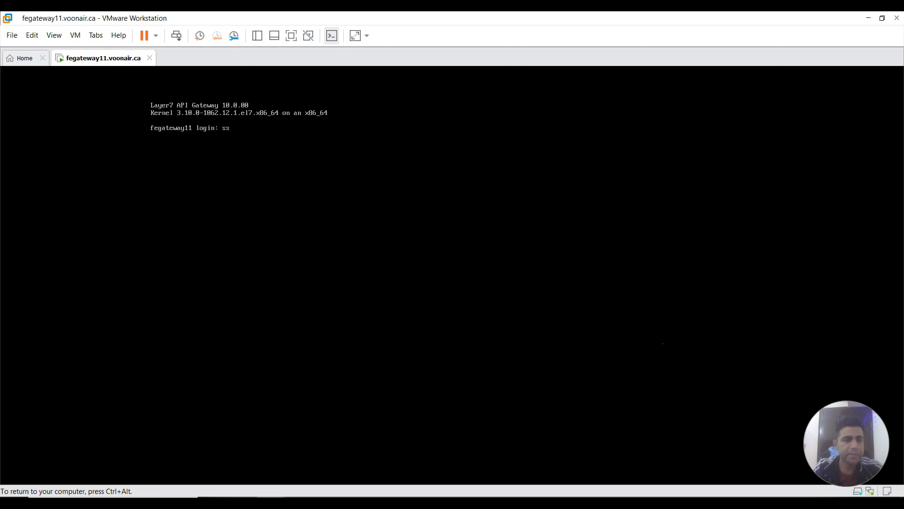
pyautogui.write('gconfig')
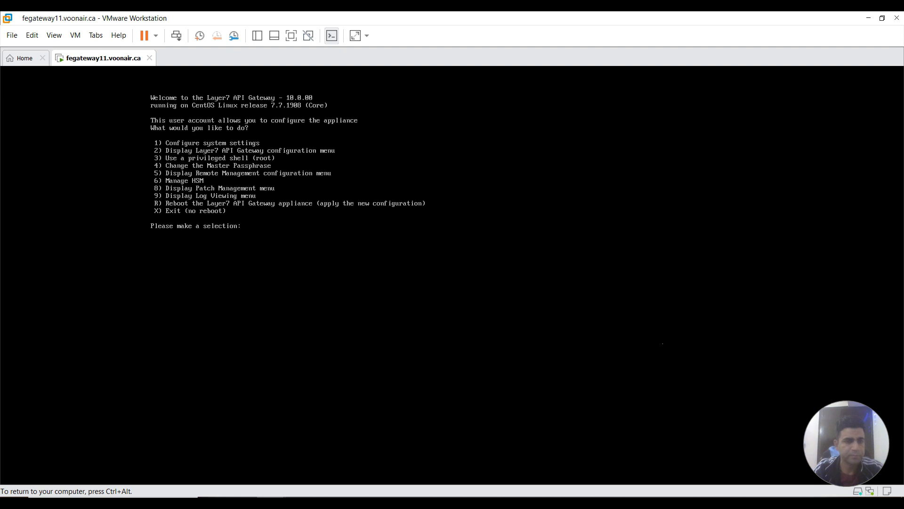
# View the Layer7 API Gateway status report showing the node STARTING, then dismiss it
pyautogui.write('2')
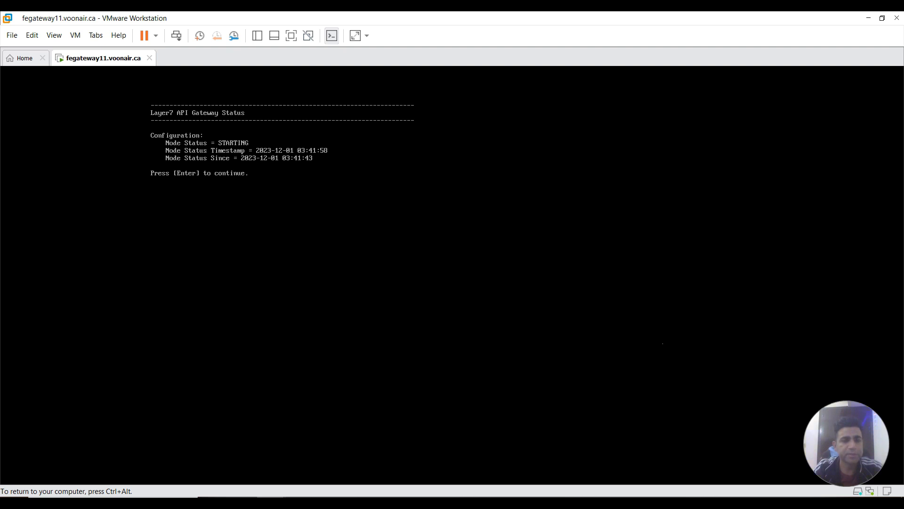
pyautogui.press('enter')
pyautogui.write('ifconfig')
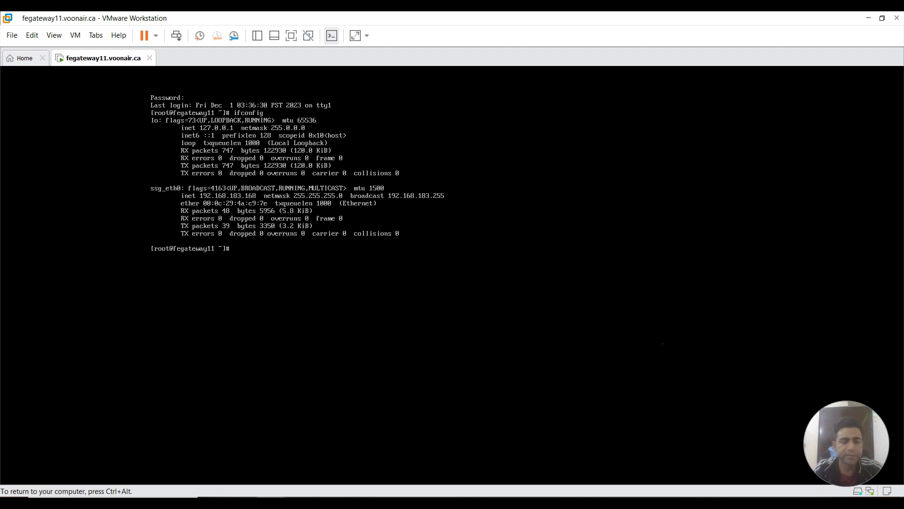
# Exit the root shell back to the Layer7 main configuration menu
pyautogui.write('exit')
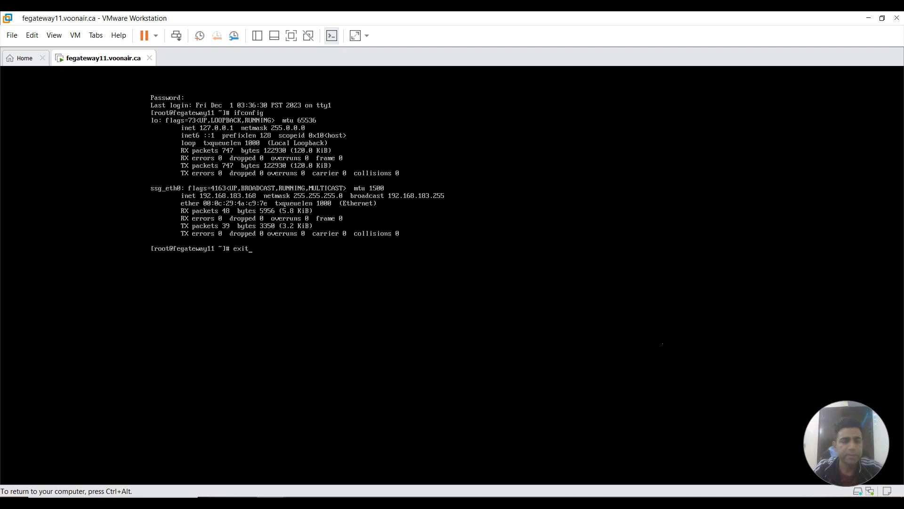
pyautogui.press('Return')
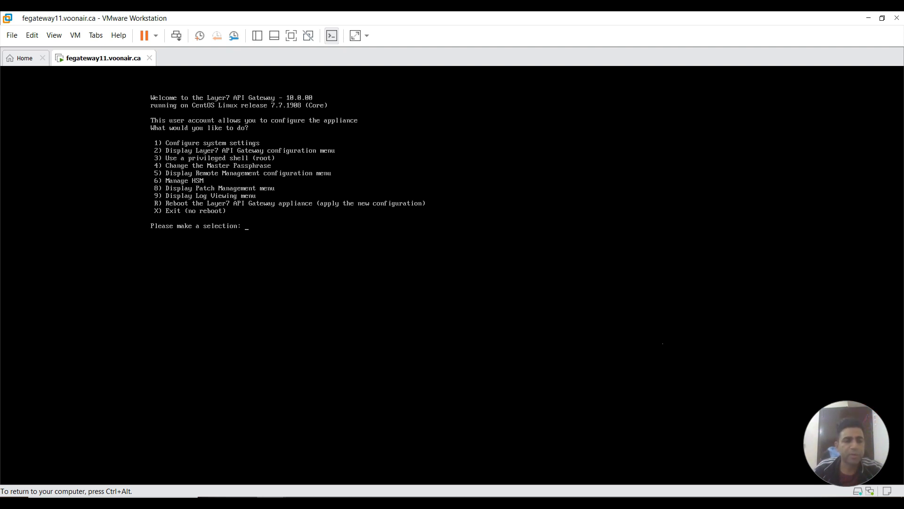
pyautogui.moveTo(103, 202)
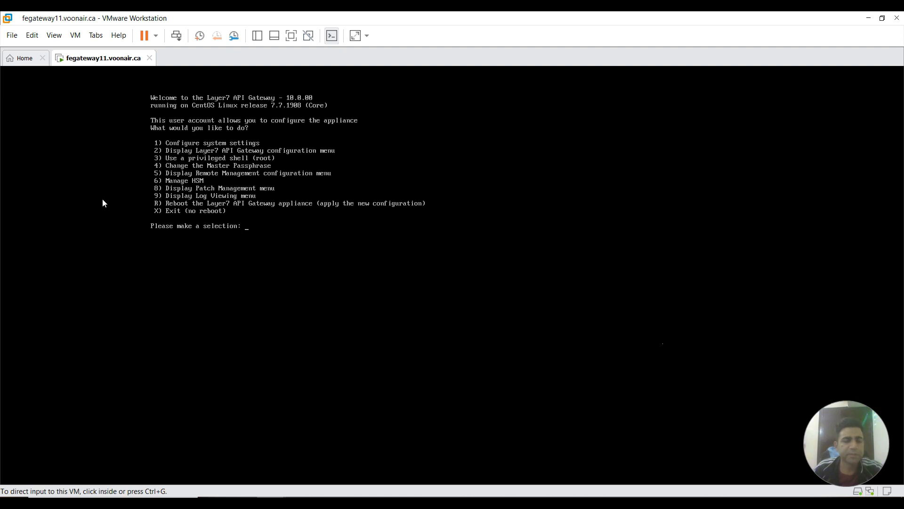